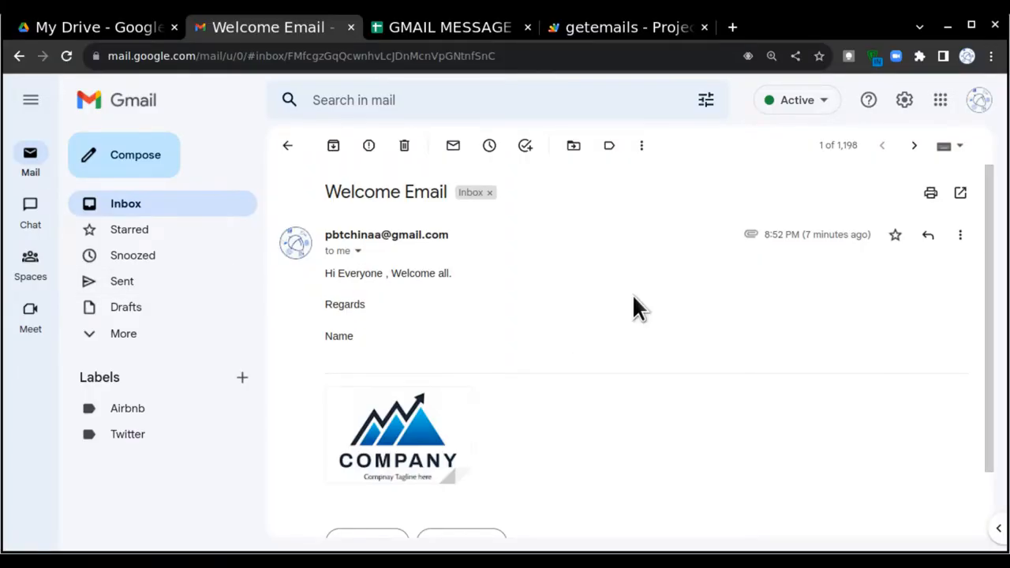
{"action": "mouse_move", "coordinate": [537, 537]}
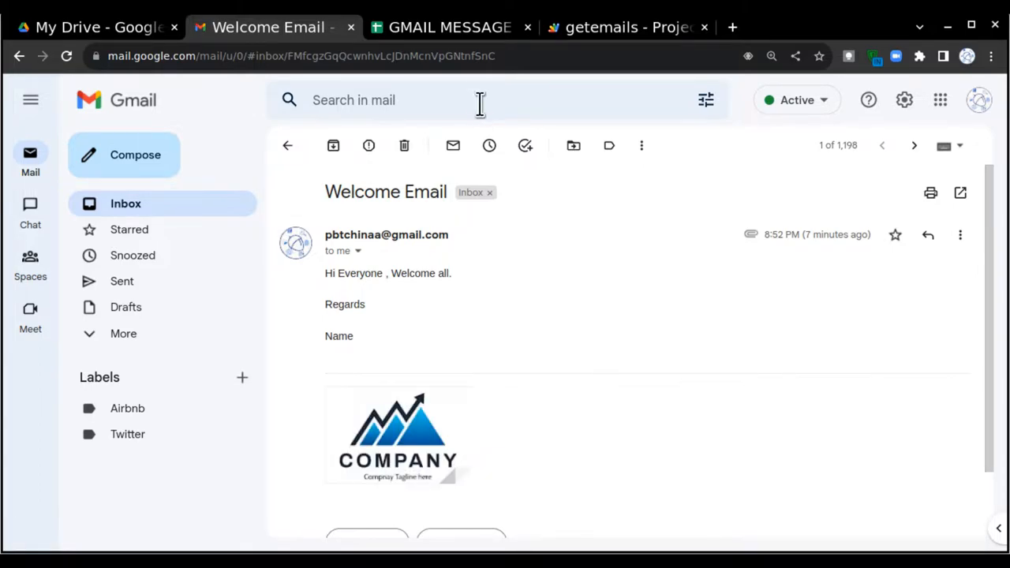
Step: Check row 3's Welcome Email subject and body in the sheet, then reach the Extensions menu
{"action": "left_click", "coordinate": [448, 27]}
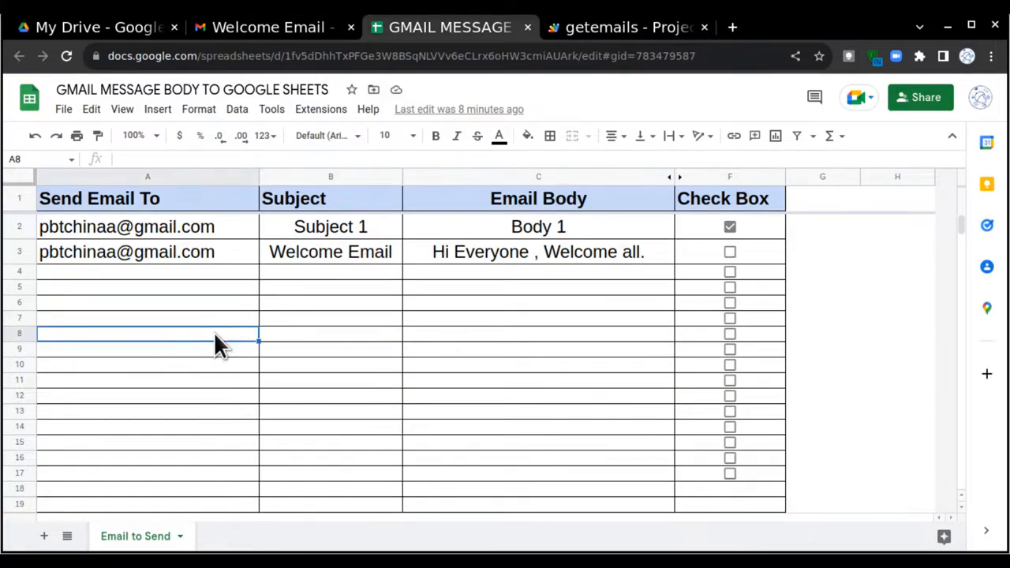
{"action": "mouse_move", "coordinate": [481, 332]}
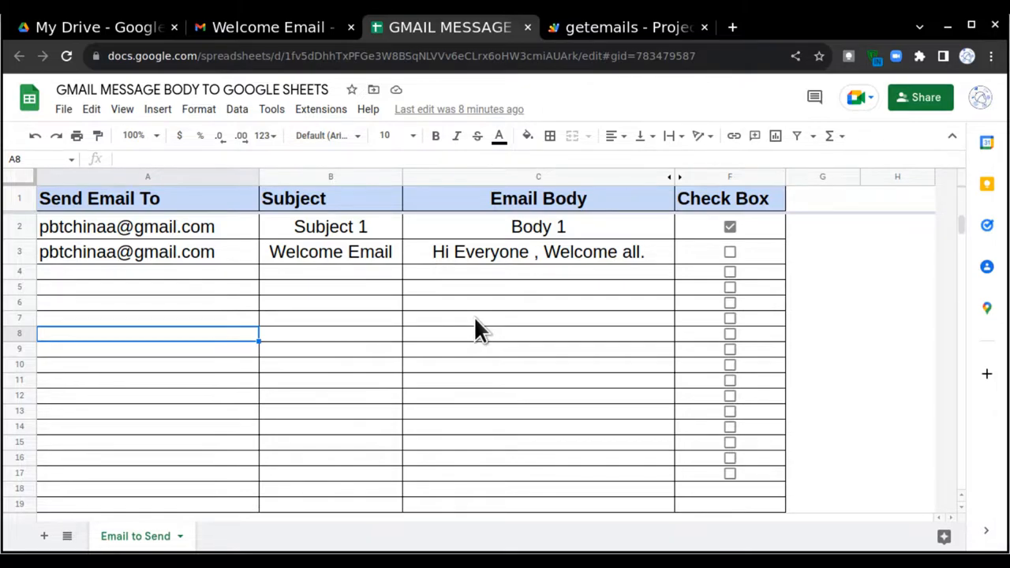
{"action": "mouse_move", "coordinate": [155, 371]}
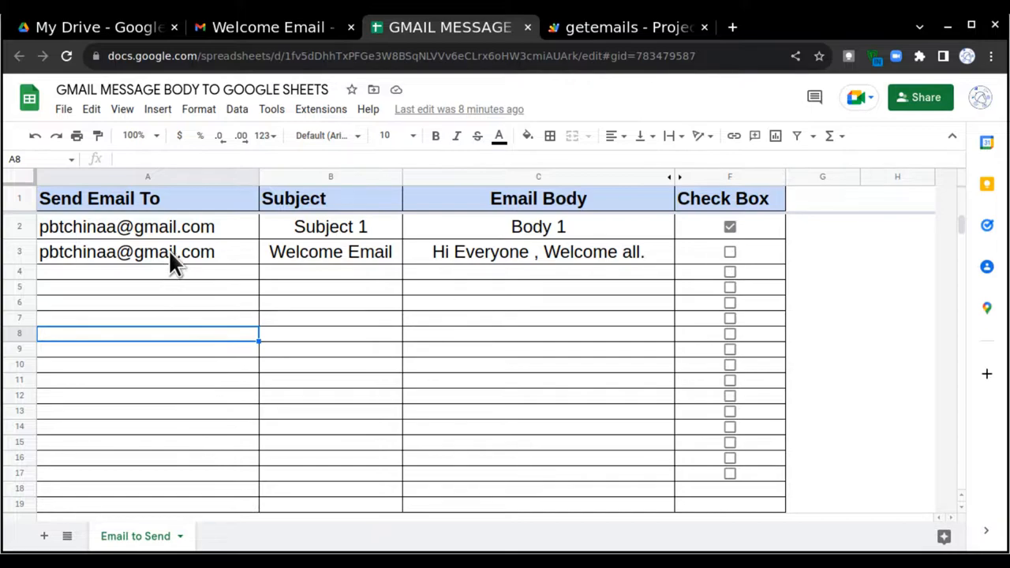
{"action": "left_click", "coordinate": [332, 253]}
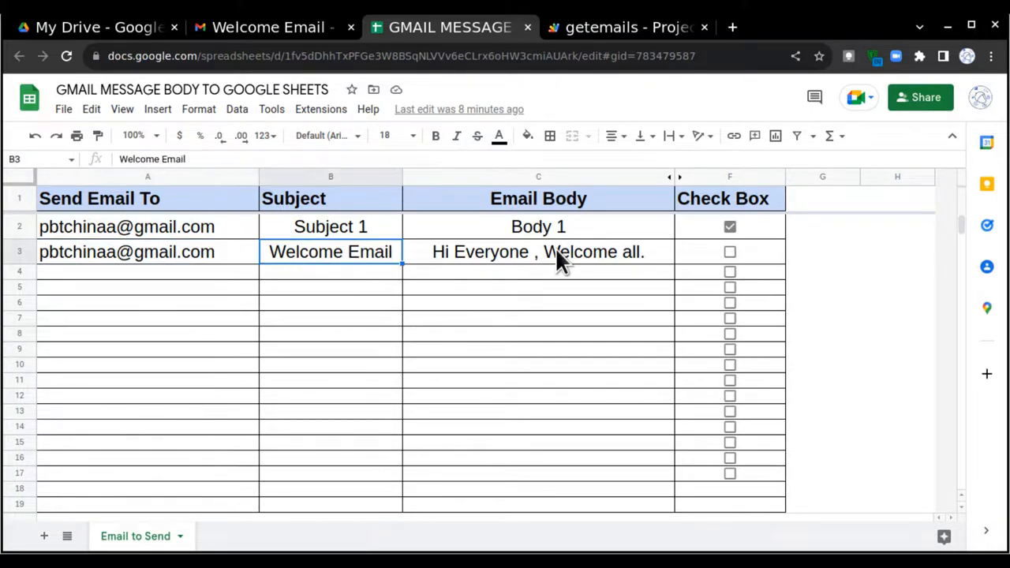
{"action": "left_click", "coordinate": [539, 253]}
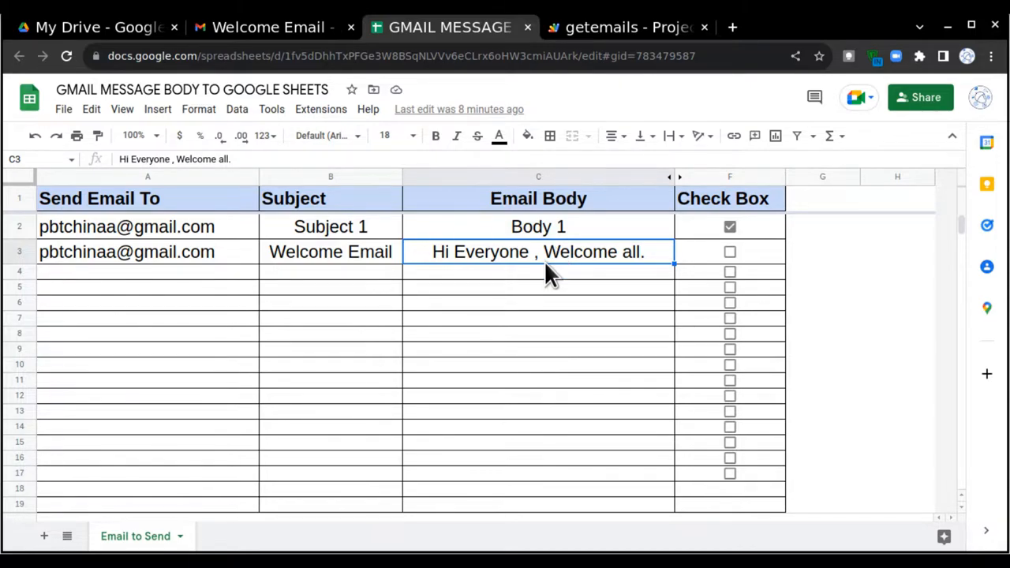
{"action": "mouse_move", "coordinate": [470, 327]}
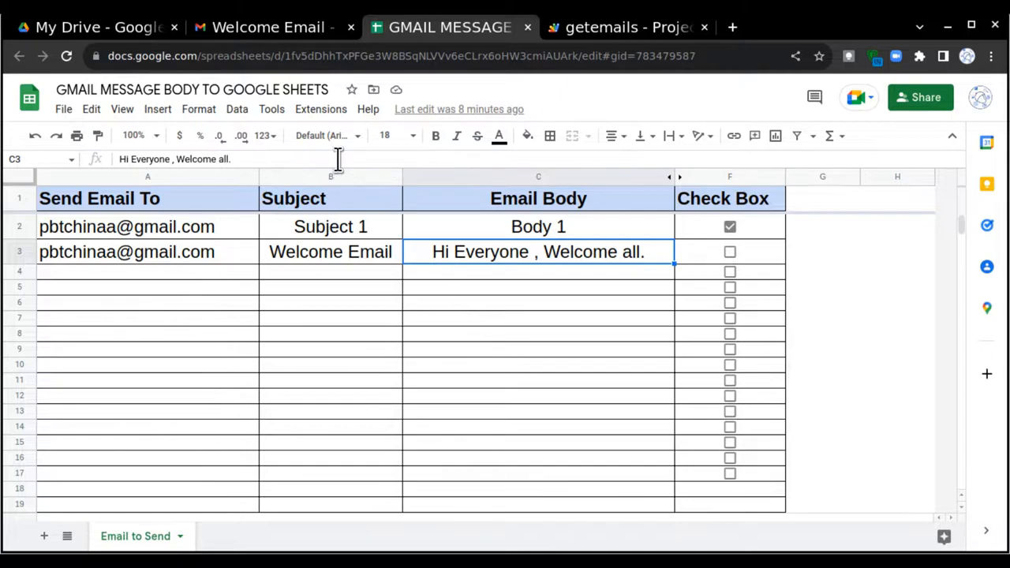
{"action": "left_click", "coordinate": [268, 27]}
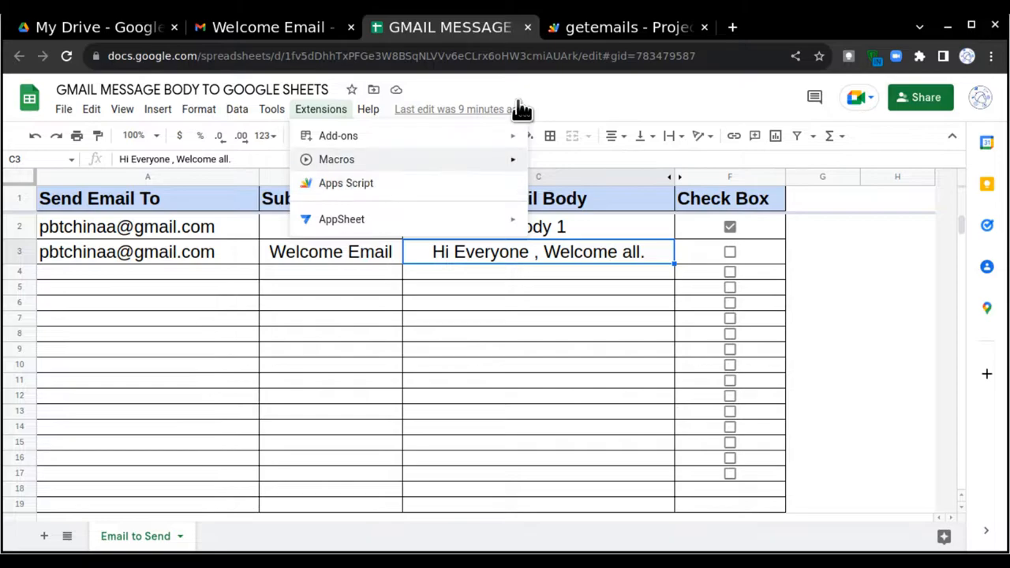
Step: Open the sheet's Apps Script project containing the email-sending code
{"action": "left_click", "coordinate": [628, 27]}
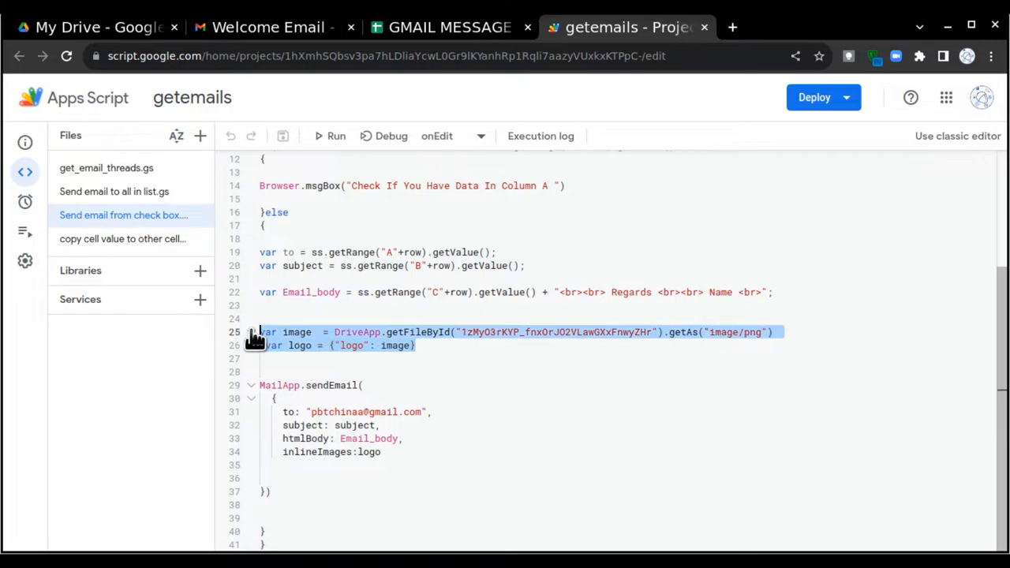
{"action": "left_click", "coordinate": [277, 464]}
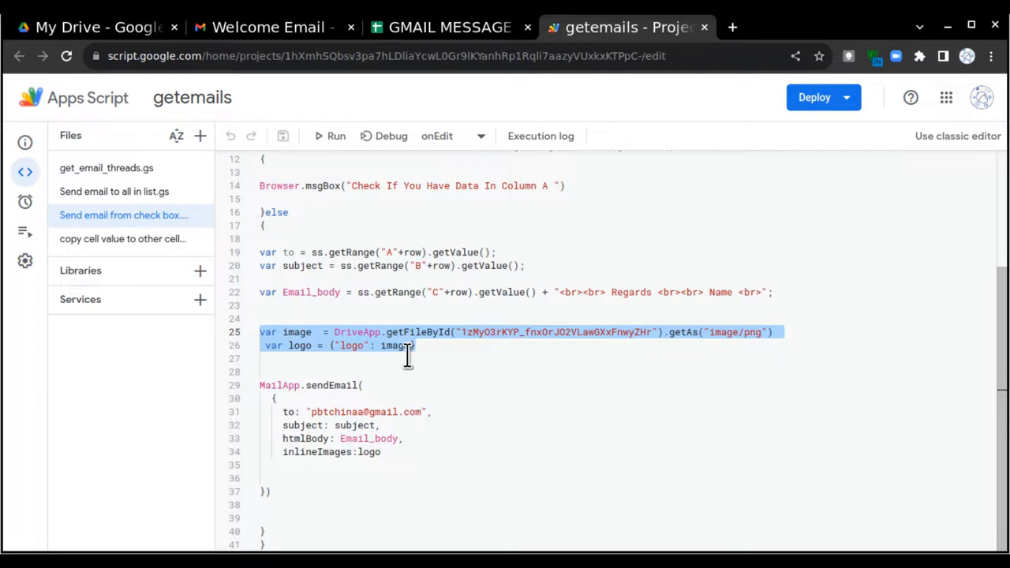
{"action": "left_click", "coordinate": [448, 27]}
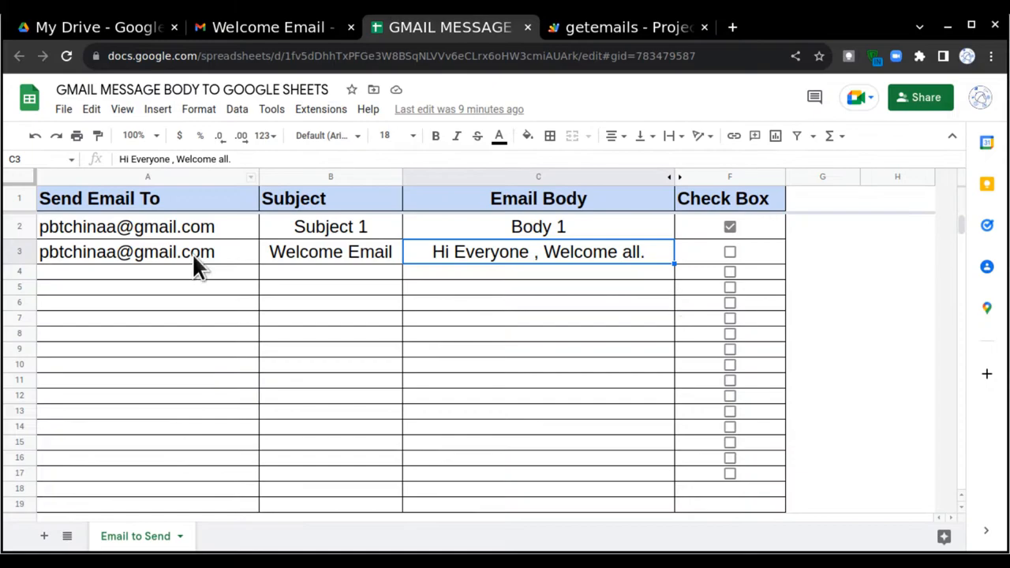
{"action": "left_click", "coordinate": [628, 27]}
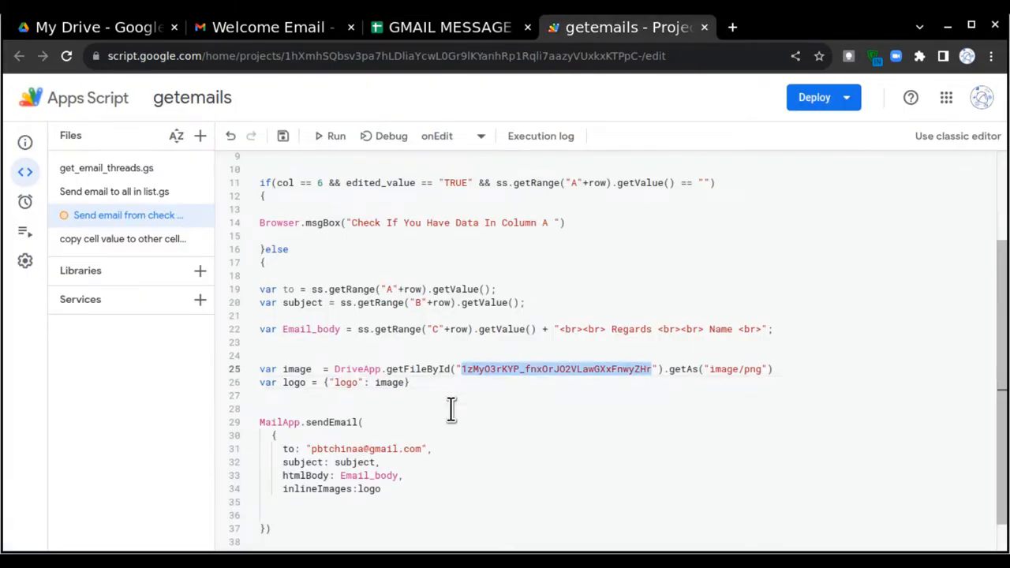
{"action": "mouse_move", "coordinate": [387, 436]}
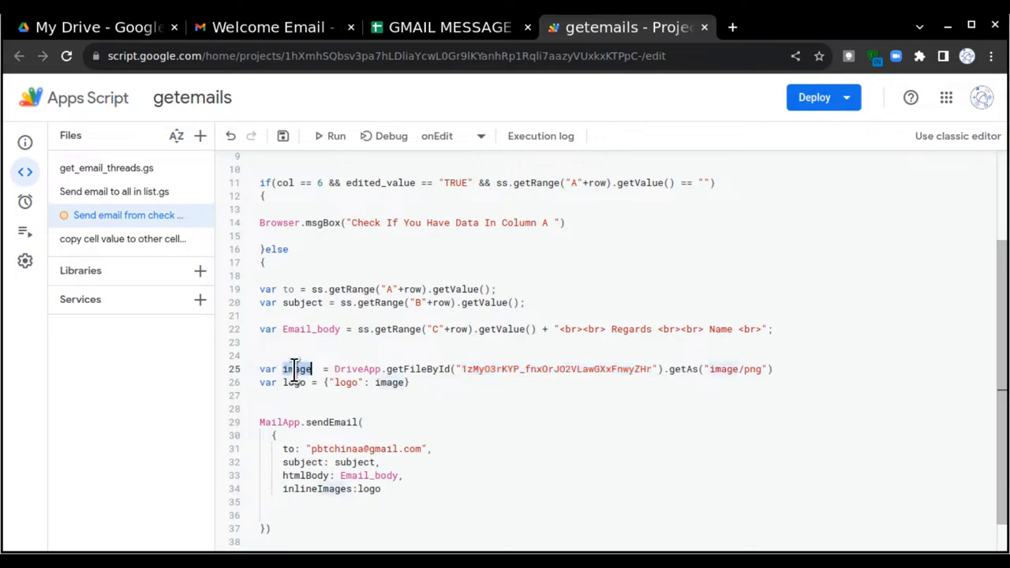
Step: Highlight the image line's variable, getFileById ID and getAs PNG conversion
{"action": "double_click", "coordinate": [297, 370]}
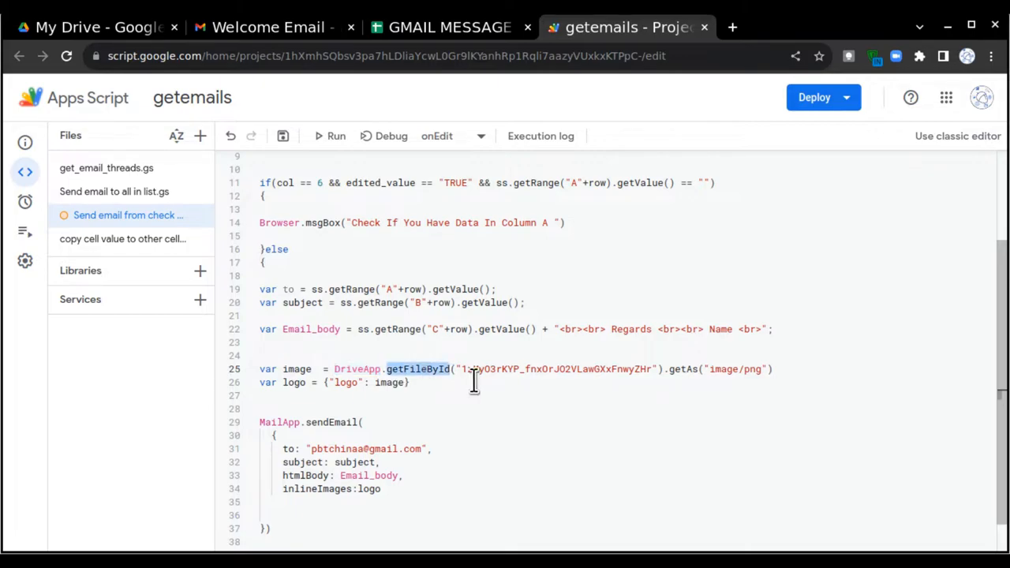
{"action": "left_click_drag", "start_coordinate": [461, 369], "coordinate": [655, 369]}
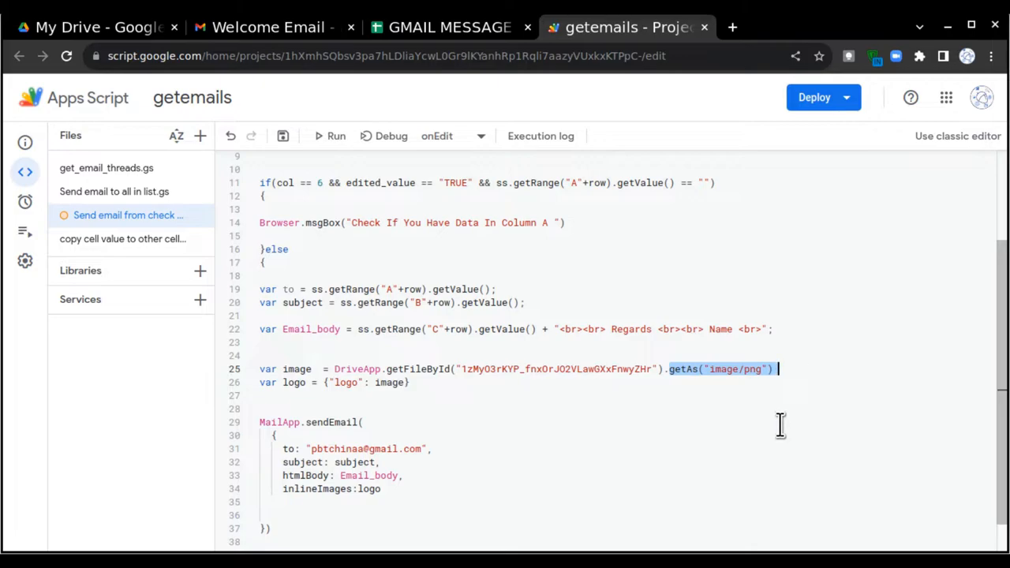
{"action": "double_click", "coordinate": [556, 369]}
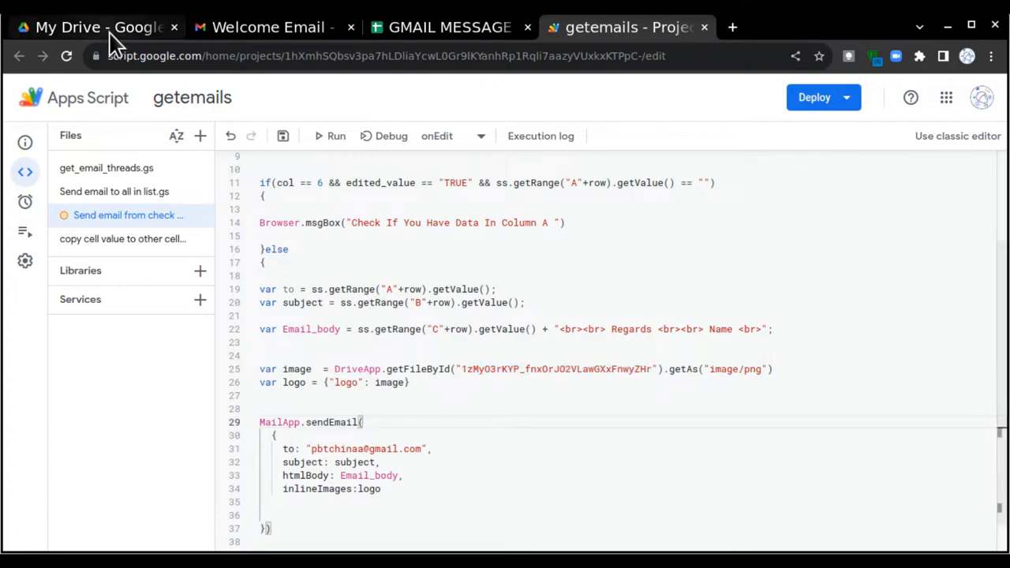
Step: Copy the sharing link of company logo.png from My Drive via Get link
{"action": "left_click", "coordinate": [87, 27]}
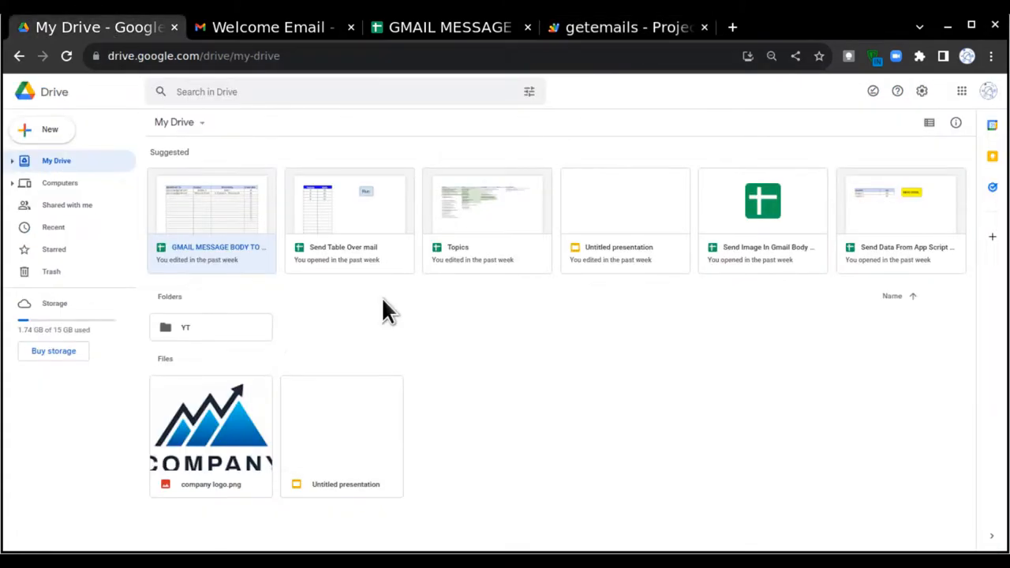
{"action": "mouse_move", "coordinate": [629, 486]}
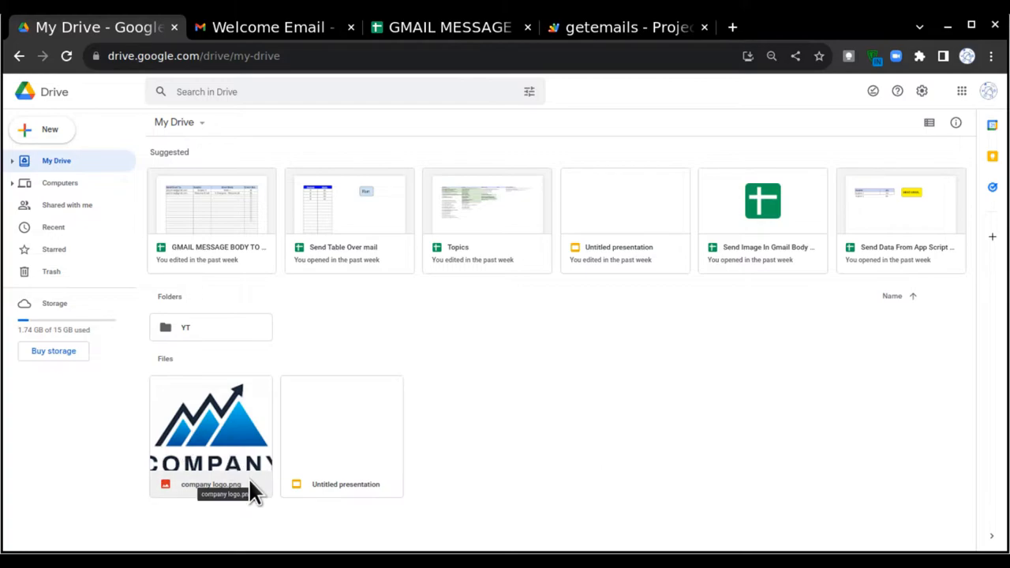
{"action": "left_click", "coordinate": [212, 434]}
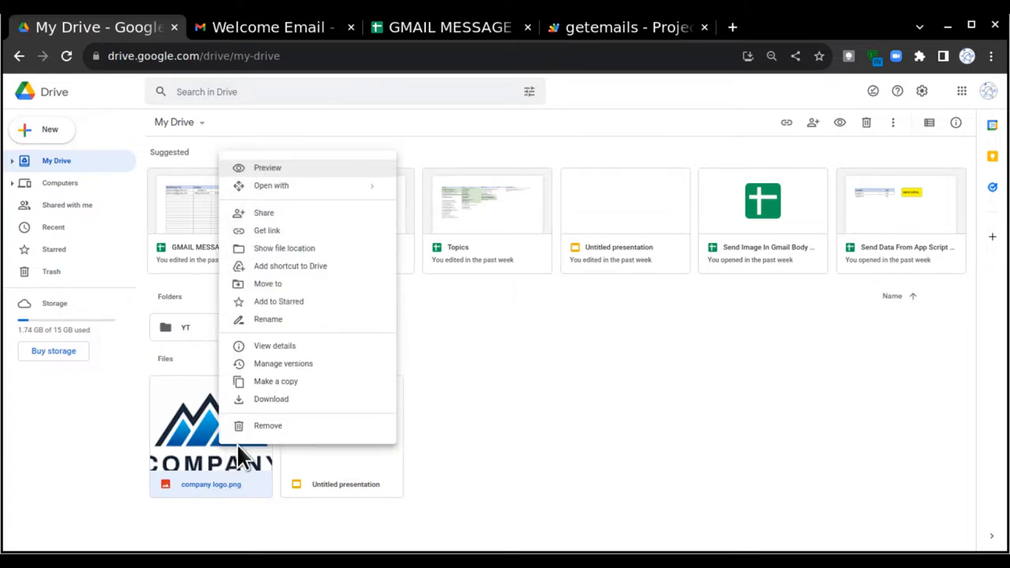
{"action": "mouse_move", "coordinate": [267, 231]}
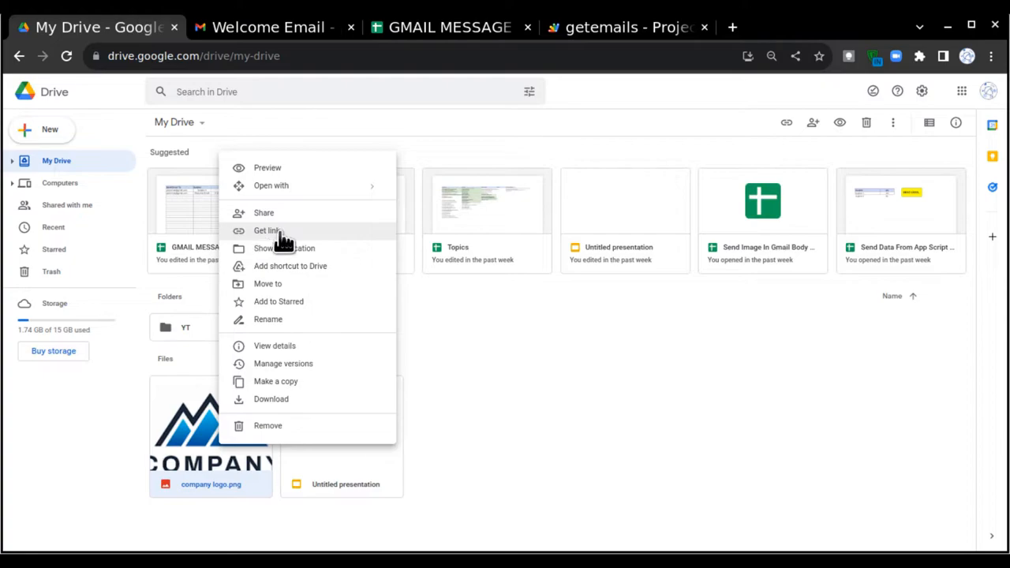
{"action": "left_click", "coordinate": [269, 231]}
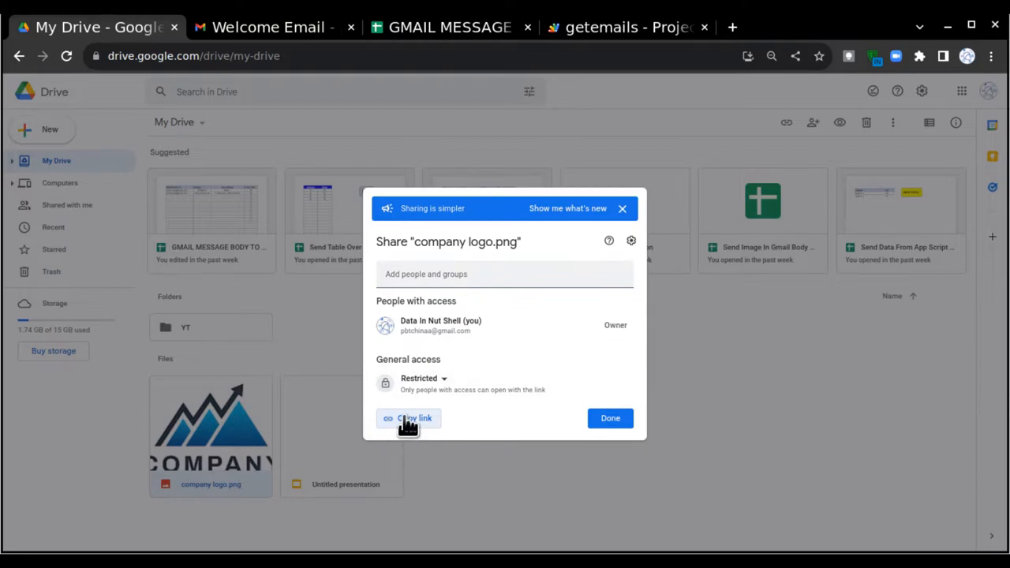
{"action": "left_click", "coordinate": [410, 418]}
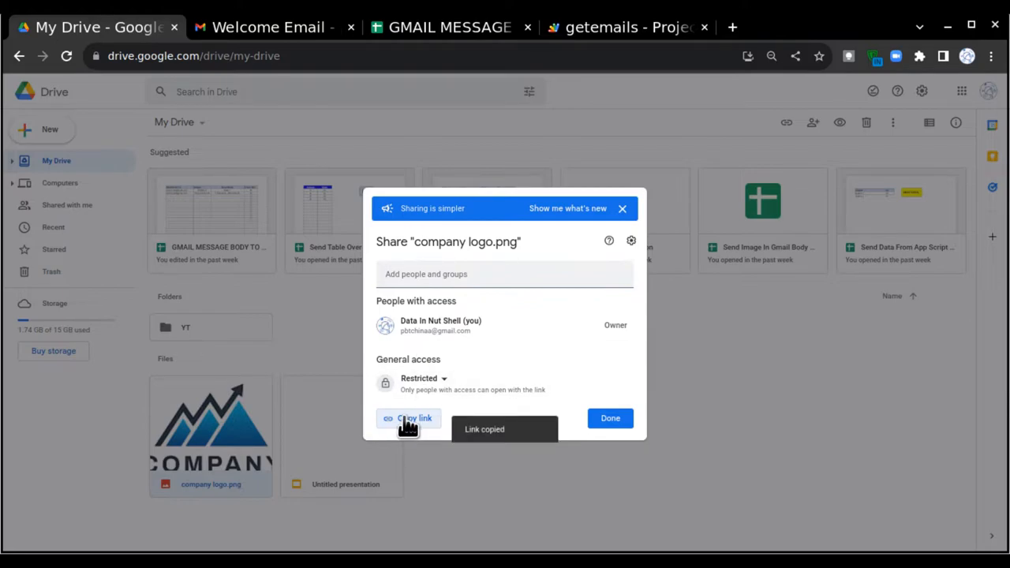
{"action": "left_click", "coordinate": [610, 418]}
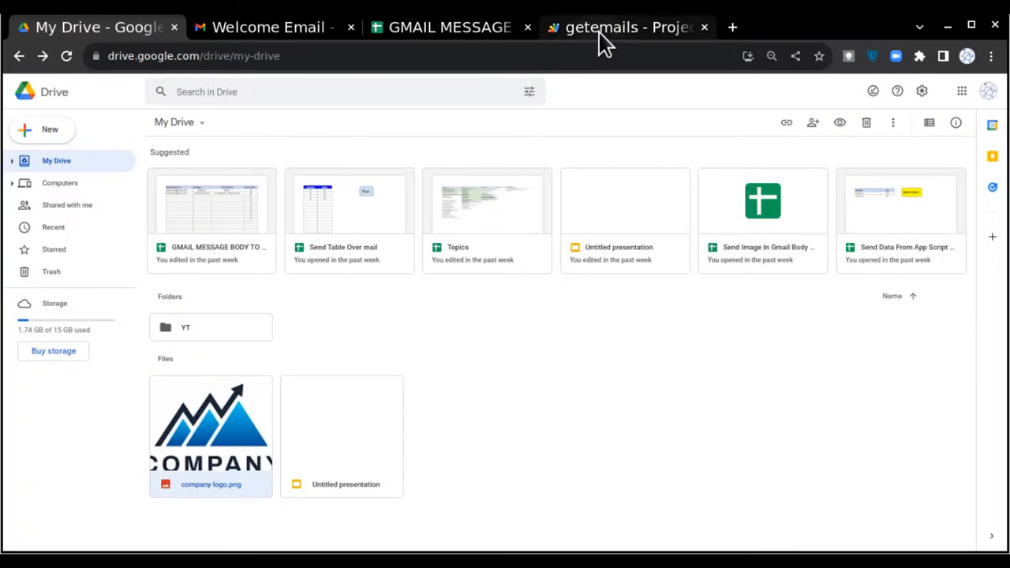
Step: Paste the Drive link into getFileById and trim it down to just the logo's file ID
{"action": "left_click", "coordinate": [628, 26]}
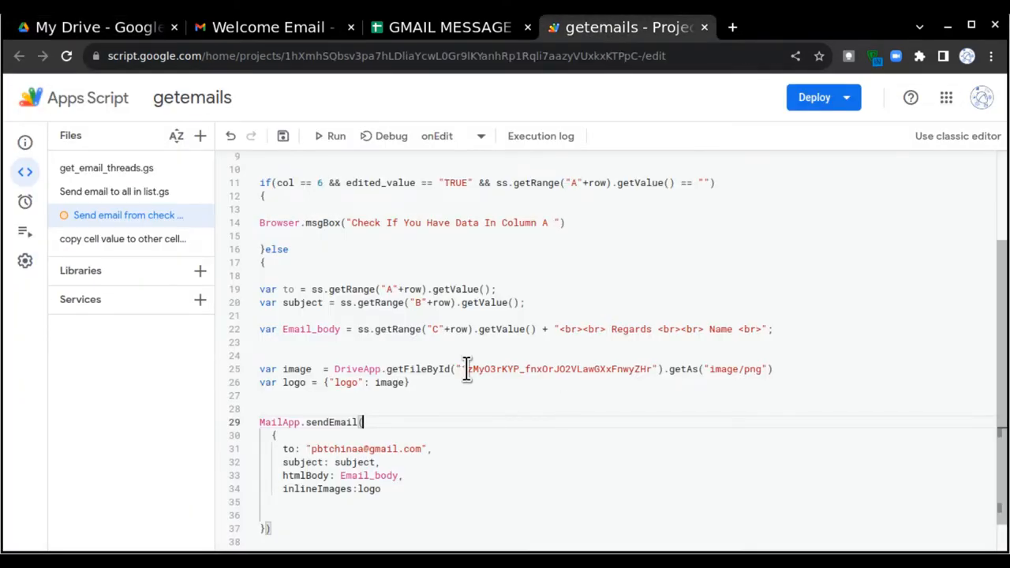
{"action": "double_click", "coordinate": [556, 370]}
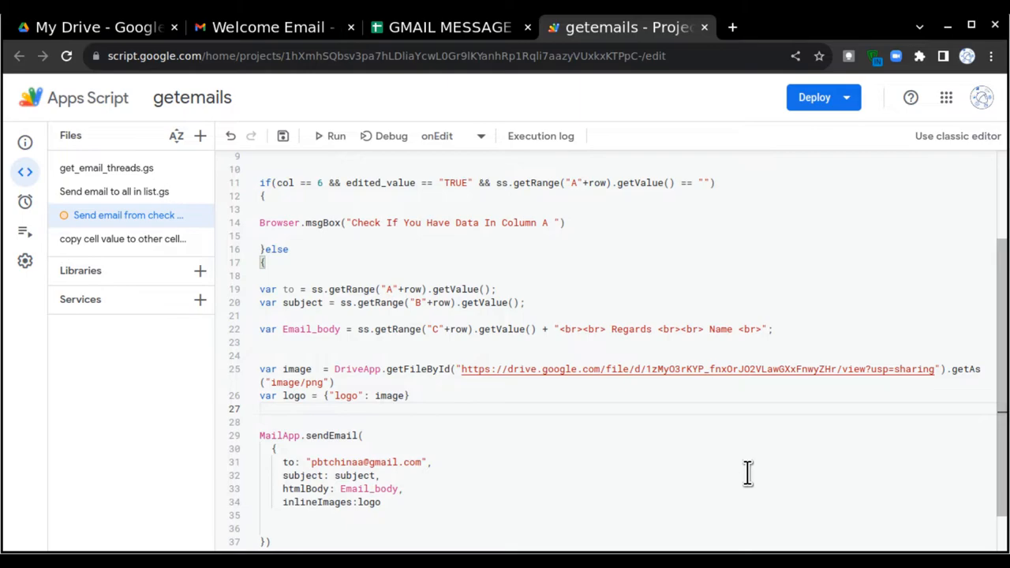
{"action": "mouse_move", "coordinate": [671, 386]}
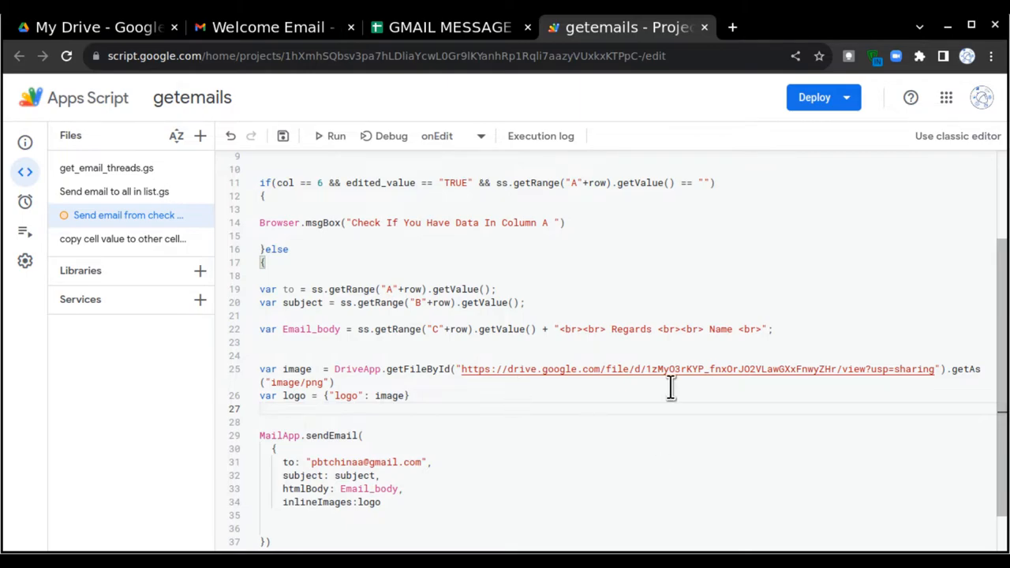
{"action": "left_click_drag", "start_coordinate": [464, 369], "coordinate": [645, 369]}
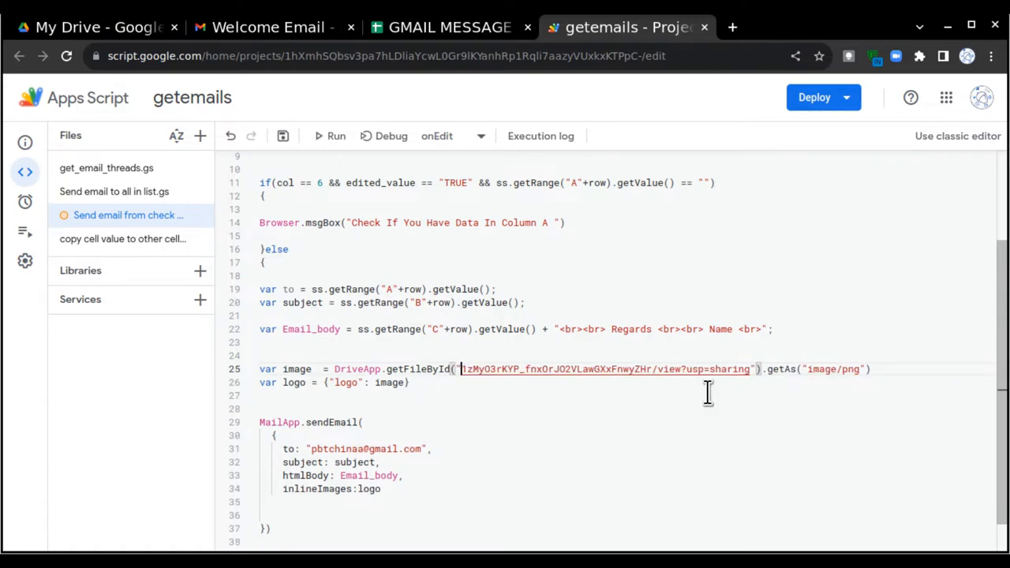
{"action": "left_click", "coordinate": [651, 369]}
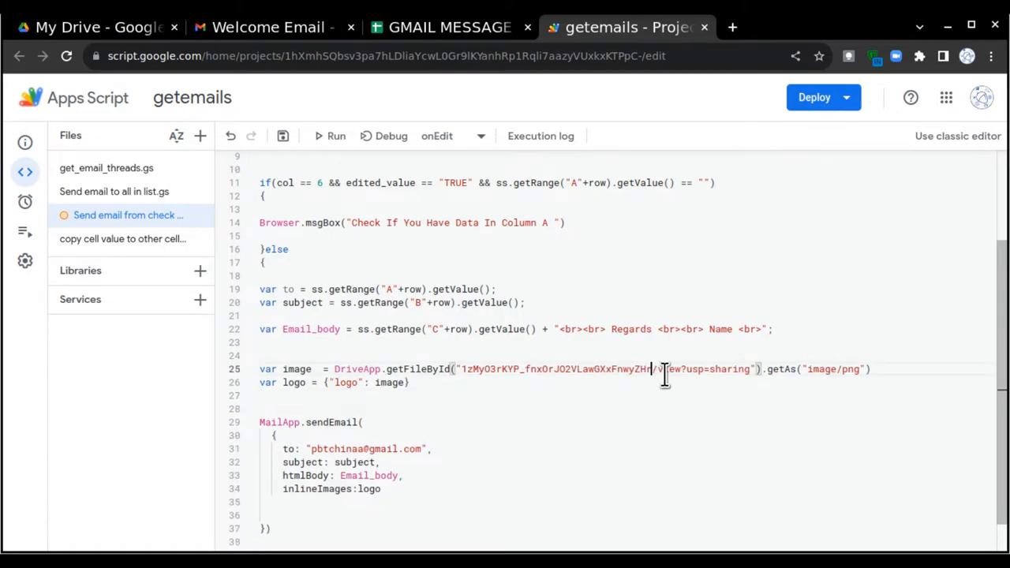
{"action": "left_click_drag", "start_coordinate": [652, 370], "coordinate": [751, 369]}
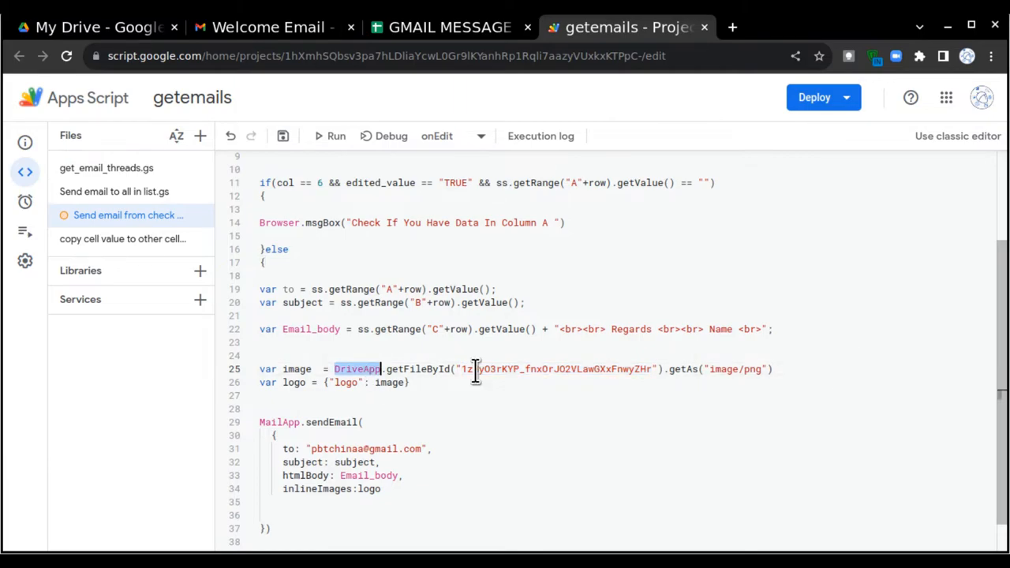
Step: Review the finished DriveApp.getFileById(ID).getAs("image/png") image line
{"action": "double_click", "coordinate": [556, 369]}
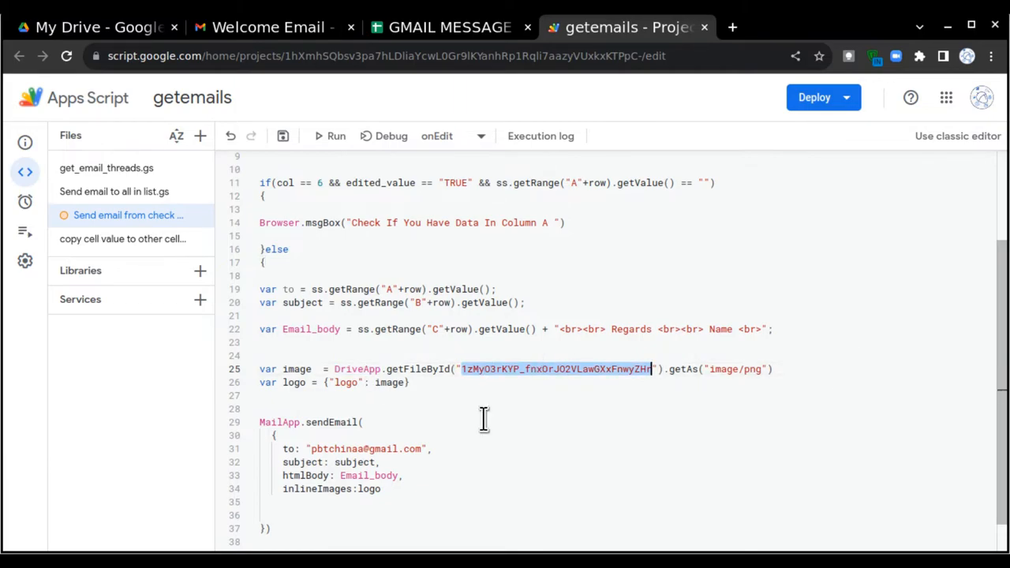
{"action": "left_click", "coordinate": [668, 370]}
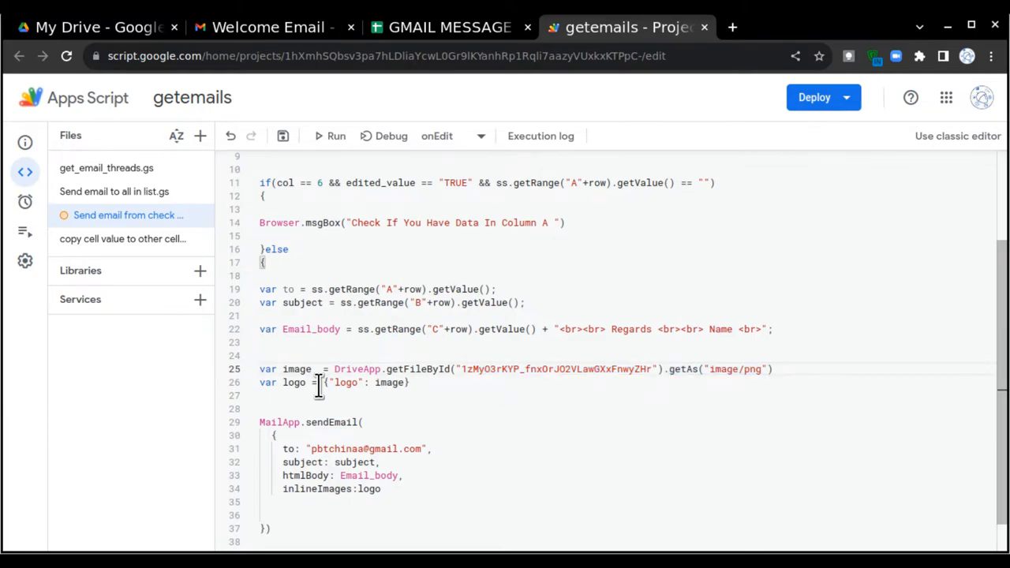
{"action": "double_click", "coordinate": [296, 369]}
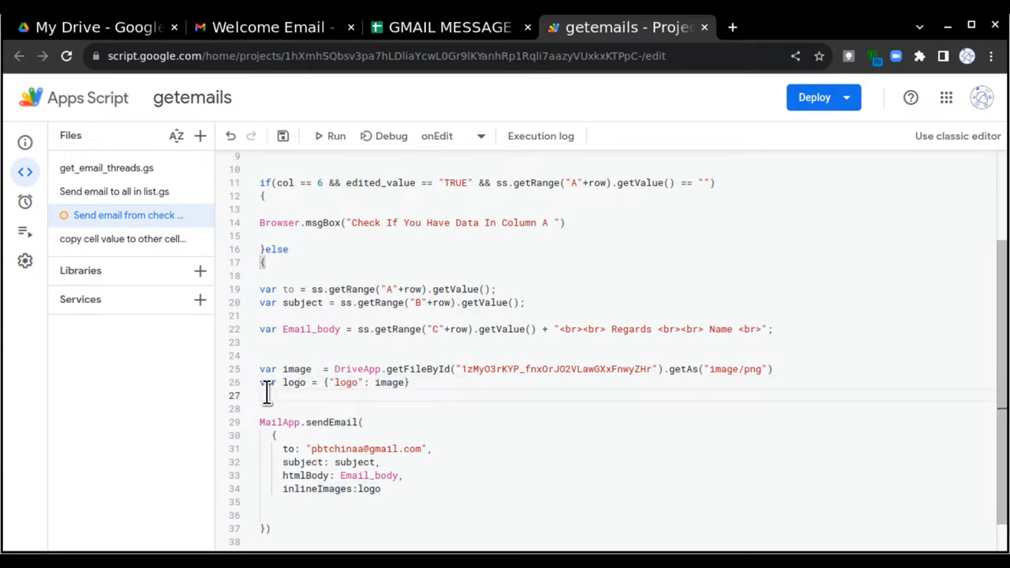
{"action": "double_click", "coordinate": [293, 382]}
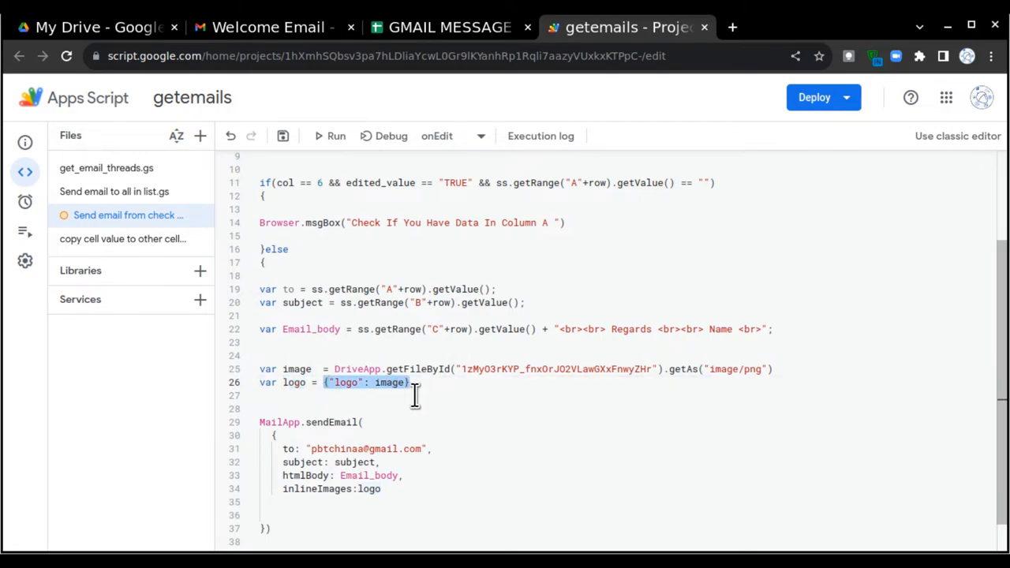
{"action": "left_click", "coordinate": [347, 382]}
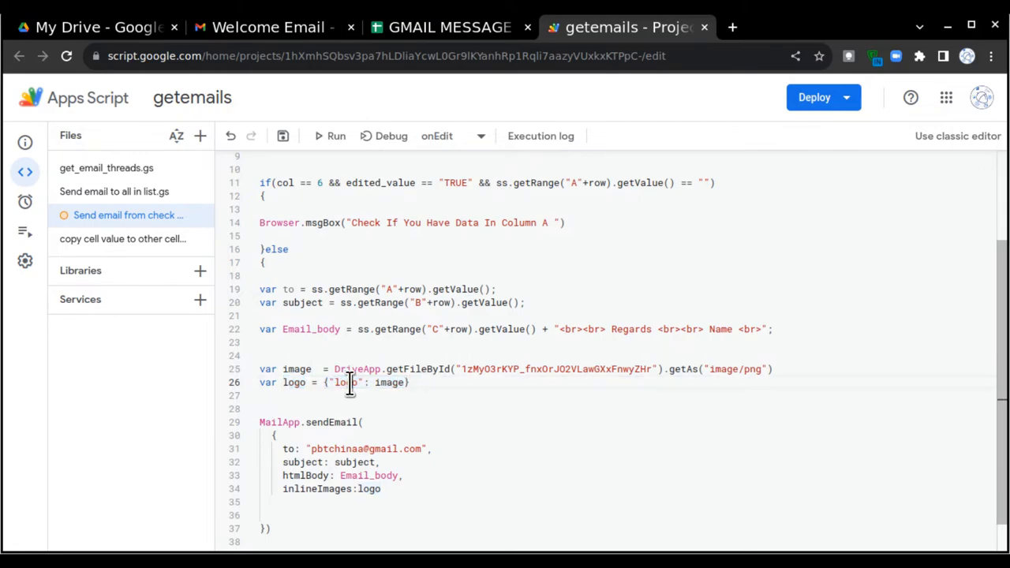
{"action": "double_click", "coordinate": [344, 382]}
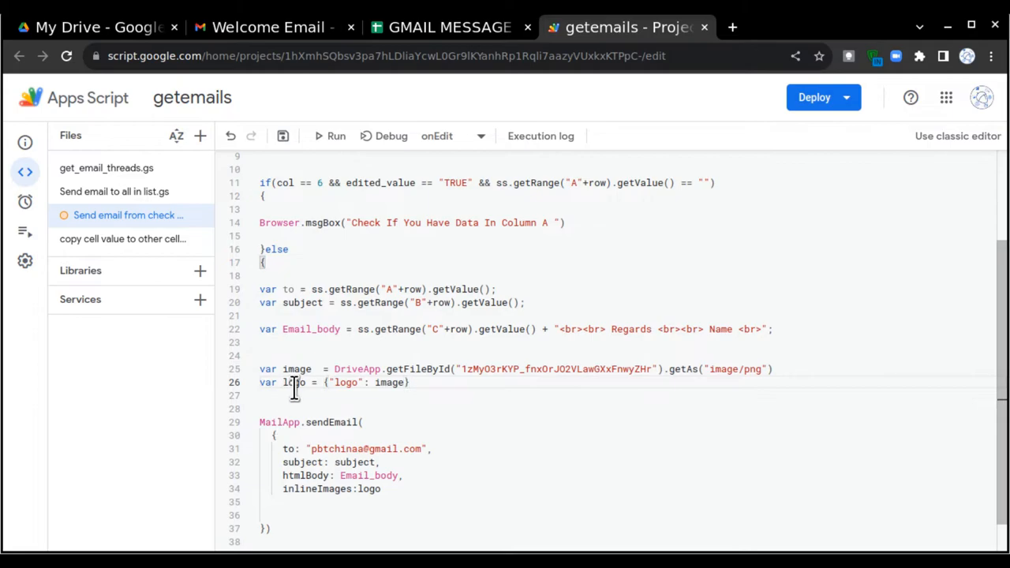
{"action": "double_click", "coordinate": [294, 382]}
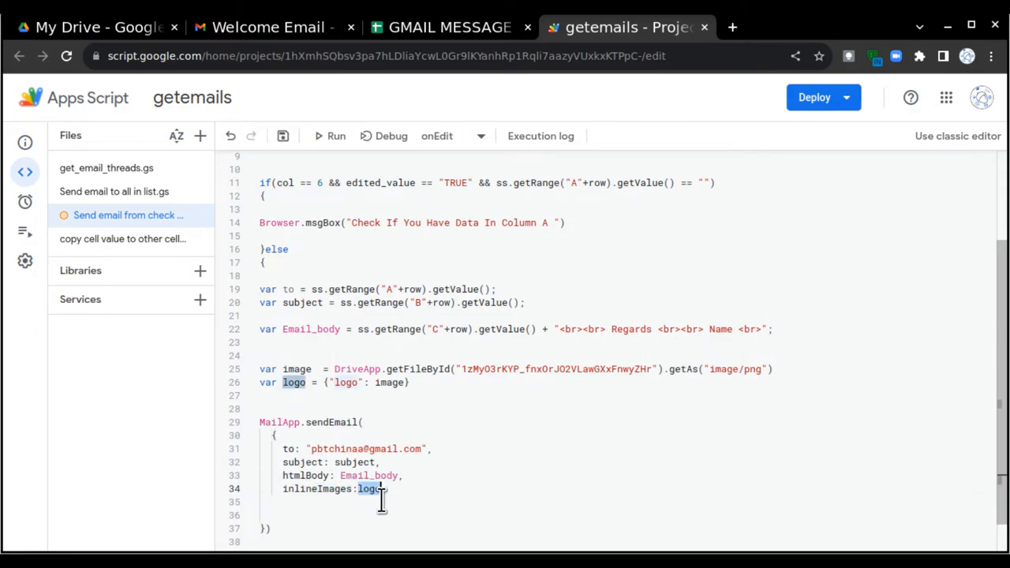
{"action": "double_click", "coordinate": [316, 489]}
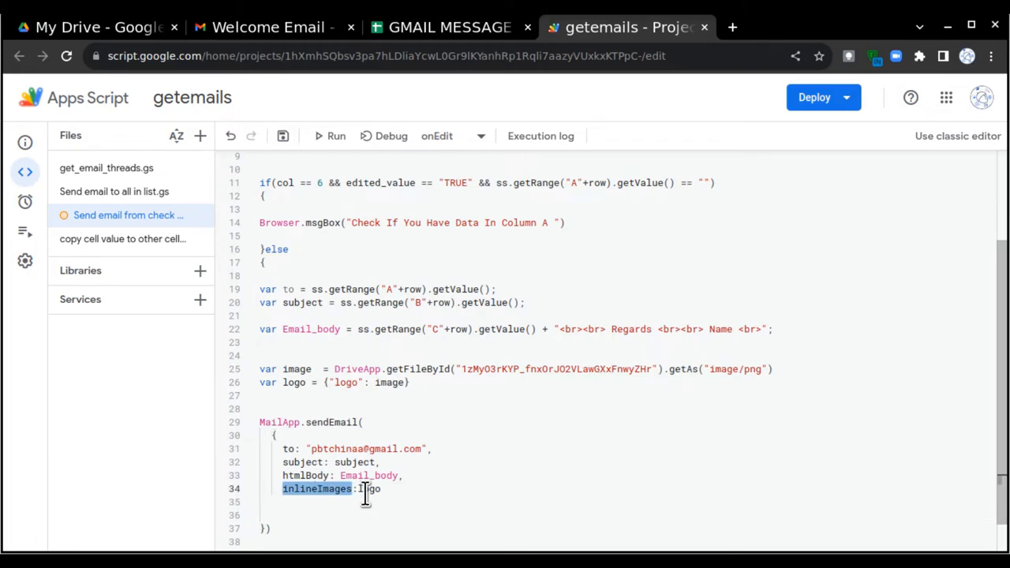
{"action": "double_click", "coordinate": [369, 490]}
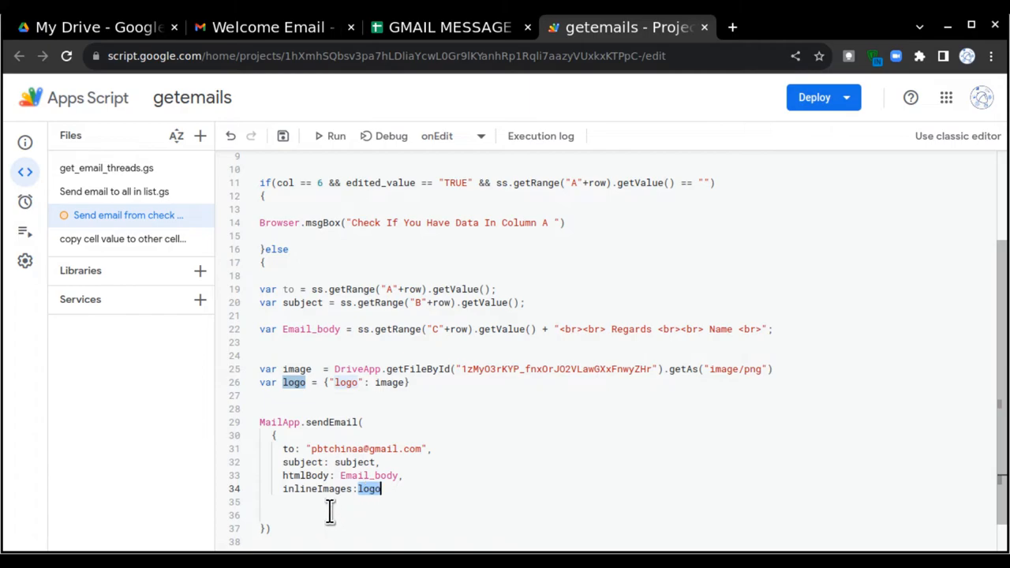
{"action": "mouse_move", "coordinate": [294, 126]}
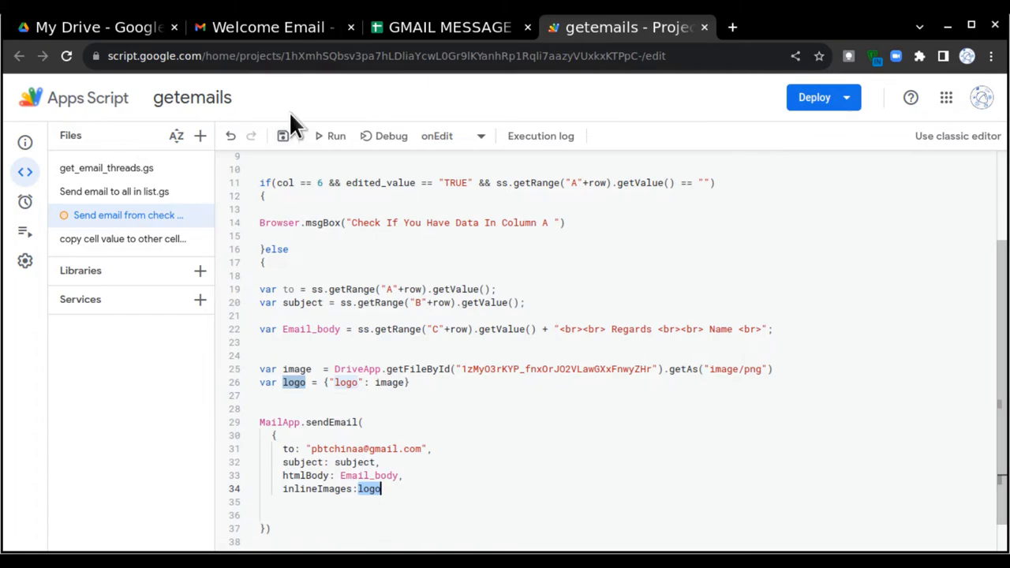
Step: Recap the Gmail, Sheets, Drive and script tabs, ending on the logo's file ID
{"action": "left_click", "coordinate": [269, 26]}
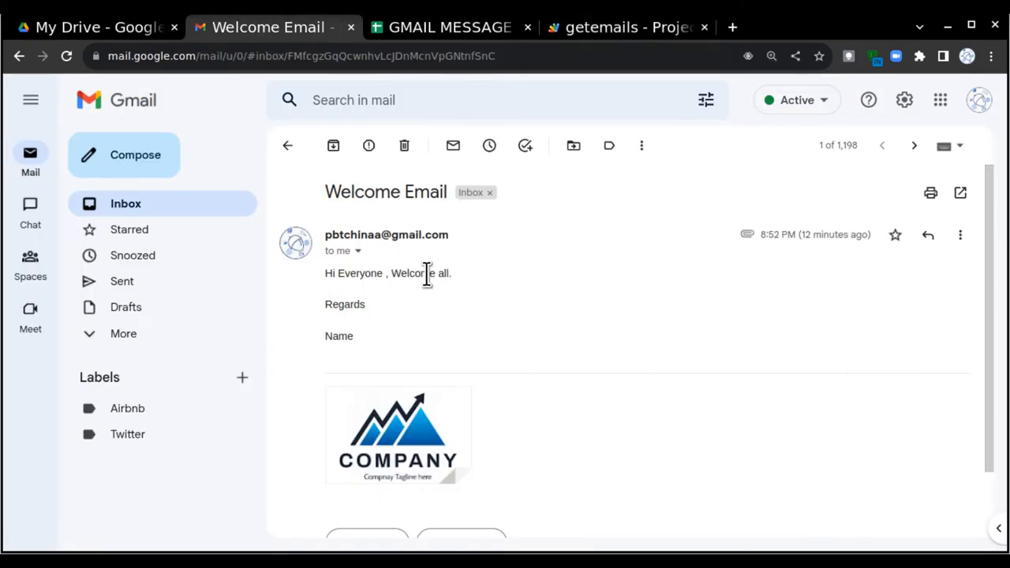
{"action": "left_click", "coordinate": [448, 27]}
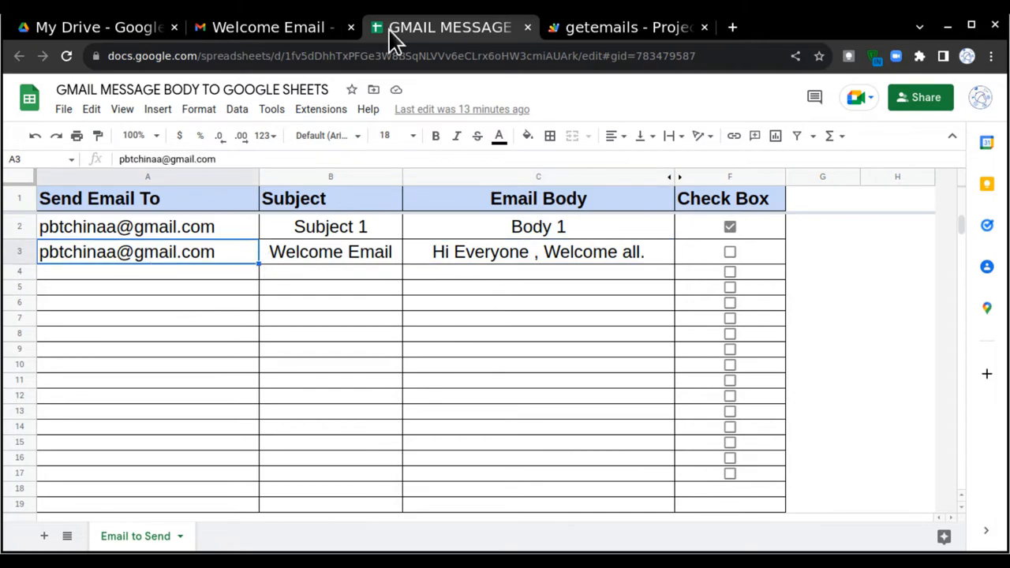
{"action": "left_click", "coordinate": [98, 27]}
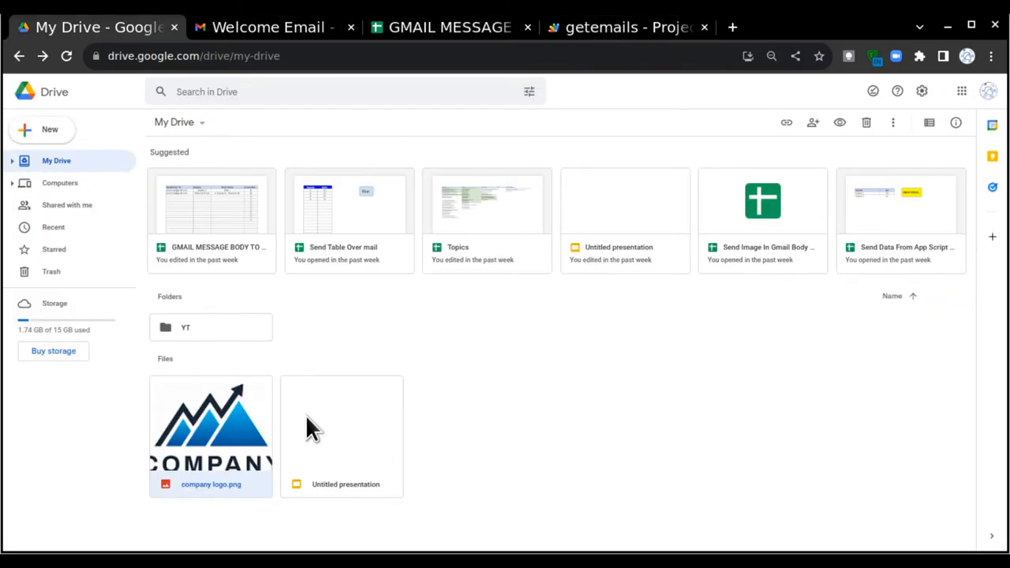
{"action": "left_click", "coordinate": [629, 27]}
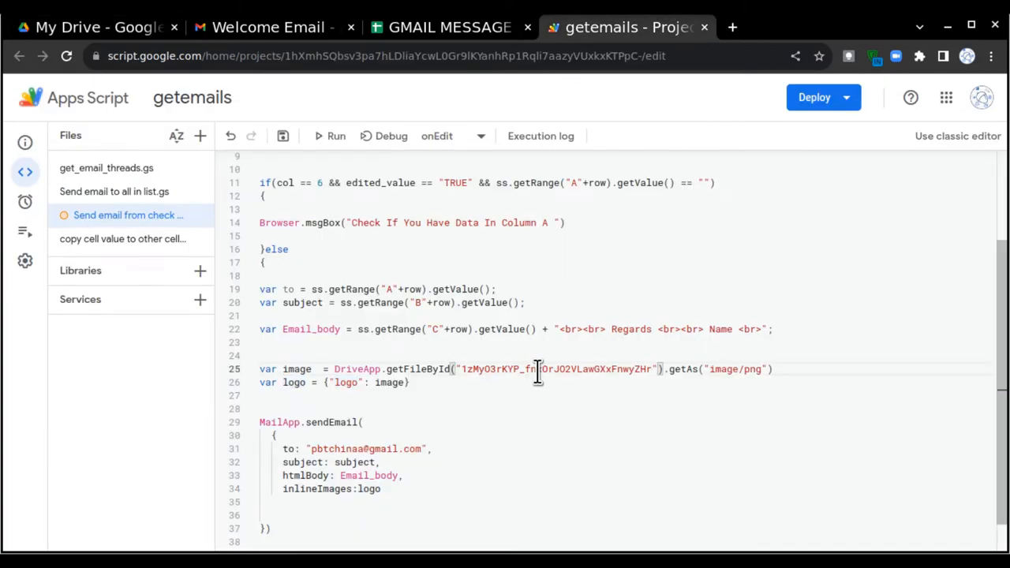
{"action": "double_click", "coordinate": [555, 369]}
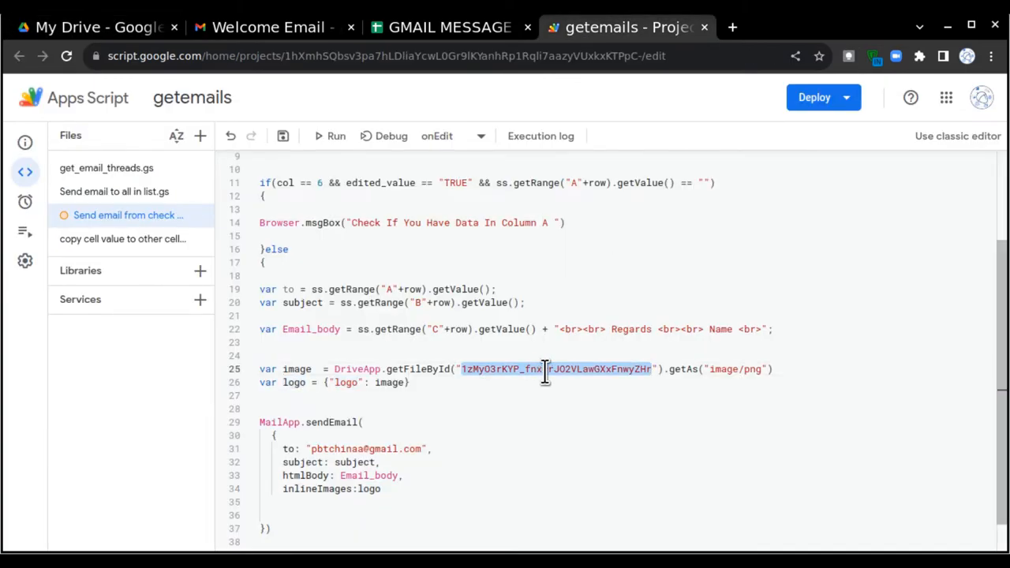
Step: Tick the Welcome Email row's checkbox in the sheet to trigger sending, returning to Gmail
{"action": "left_click", "coordinate": [268, 27]}
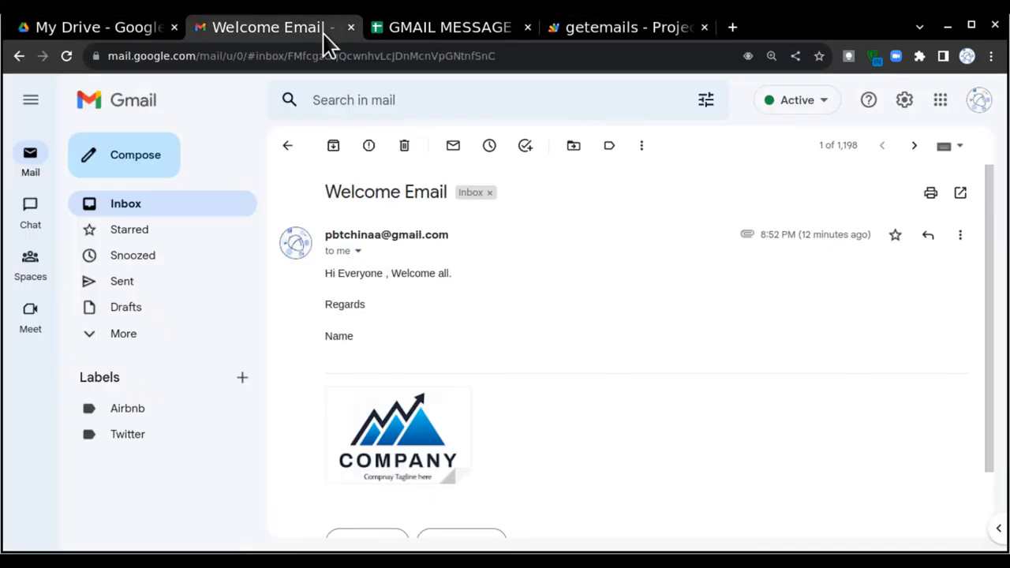
{"action": "left_click", "coordinate": [448, 27]}
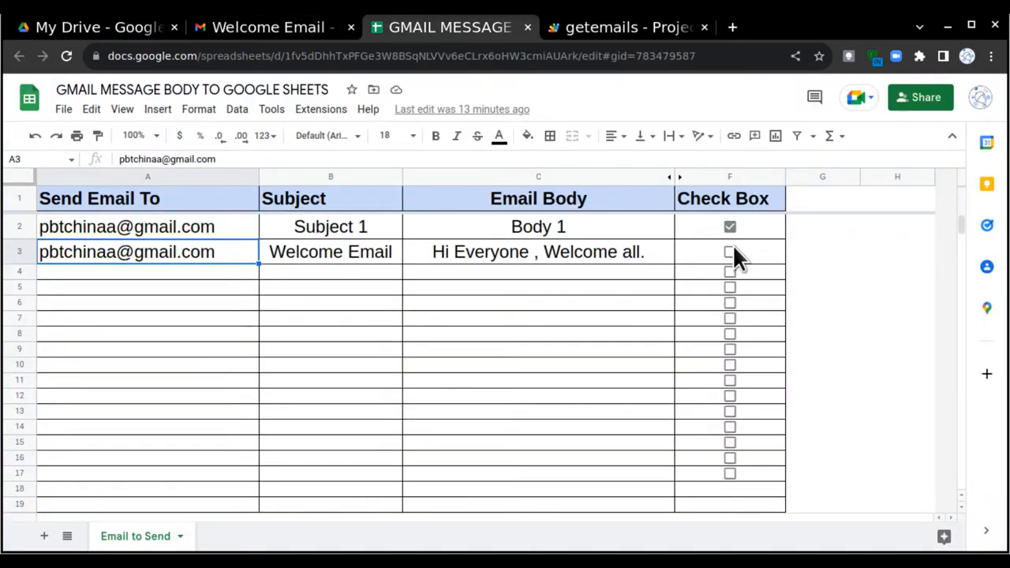
{"action": "mouse_move", "coordinate": [733, 262]}
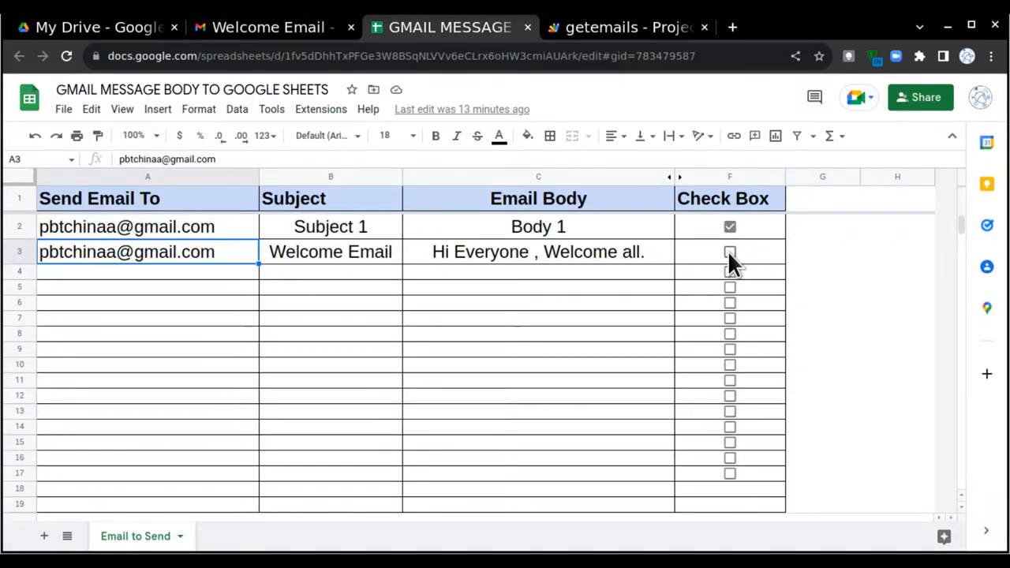
{"action": "left_click", "coordinate": [269, 27]}
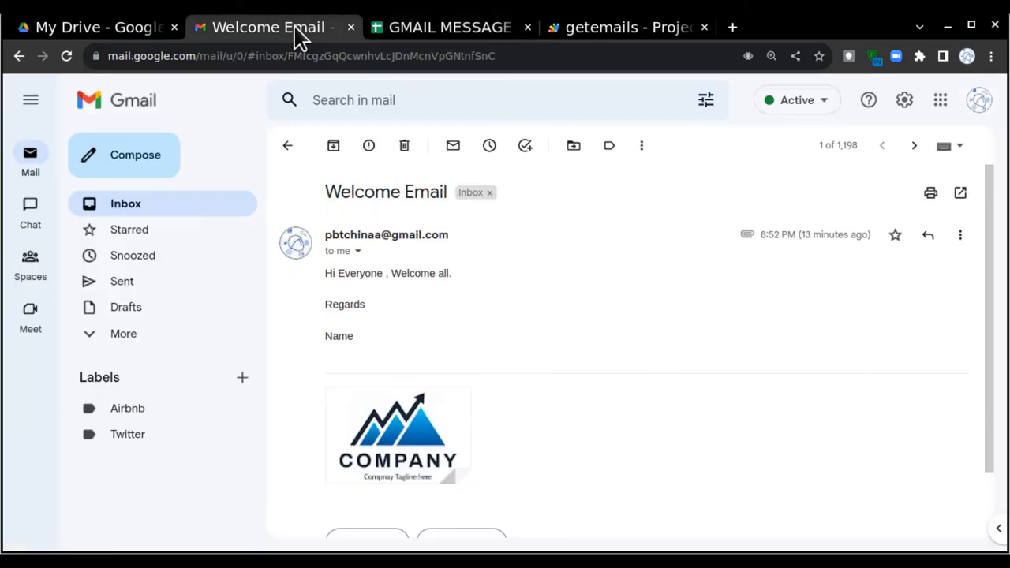
Step: Open the new Welcome Email from the inbox and view the inline company logo
{"action": "left_click", "coordinate": [287, 145]}
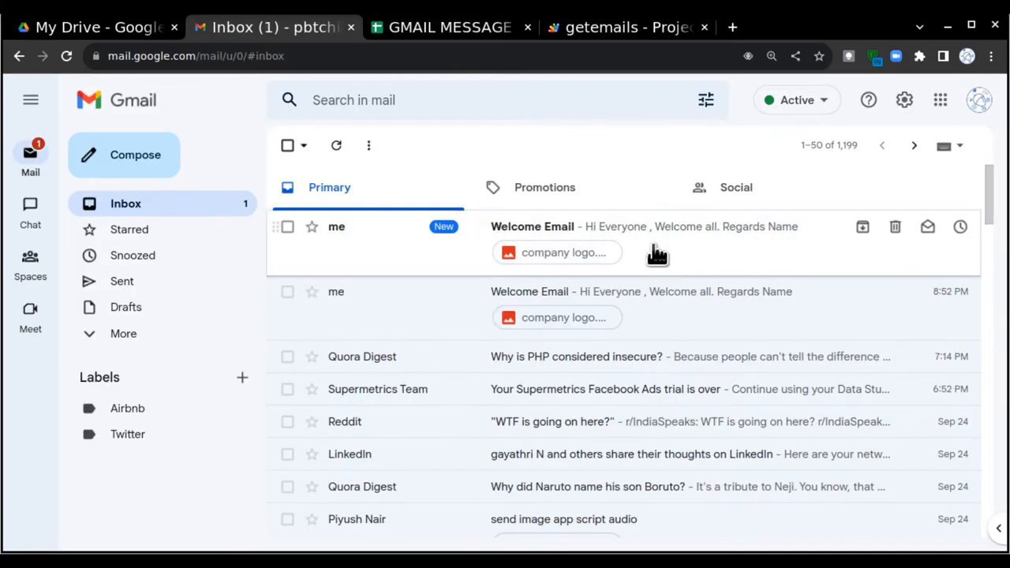
{"action": "mouse_move", "coordinate": [659, 251]}
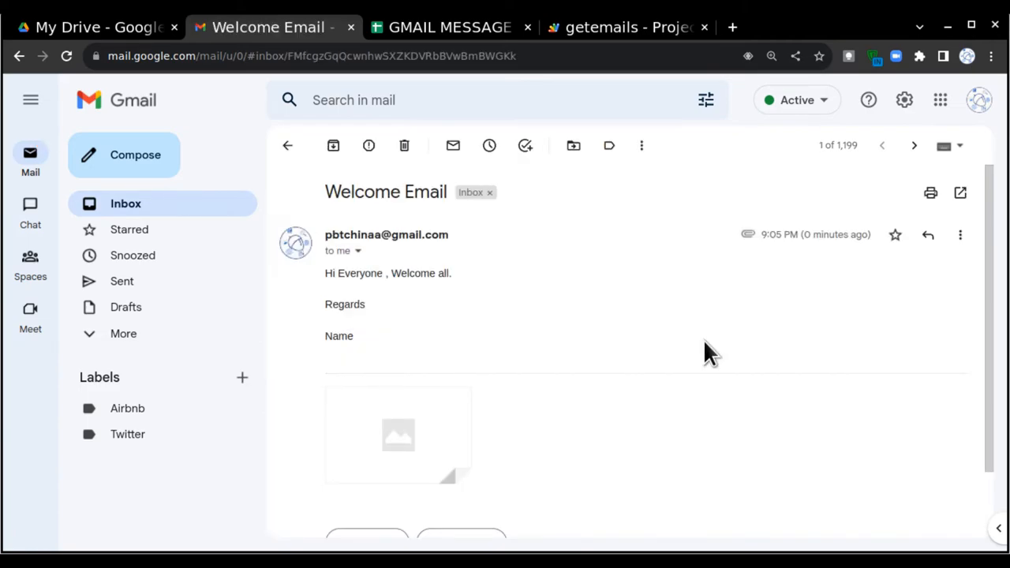
{"action": "scroll", "scroll_direction": "down", "scroll_amount": 3}
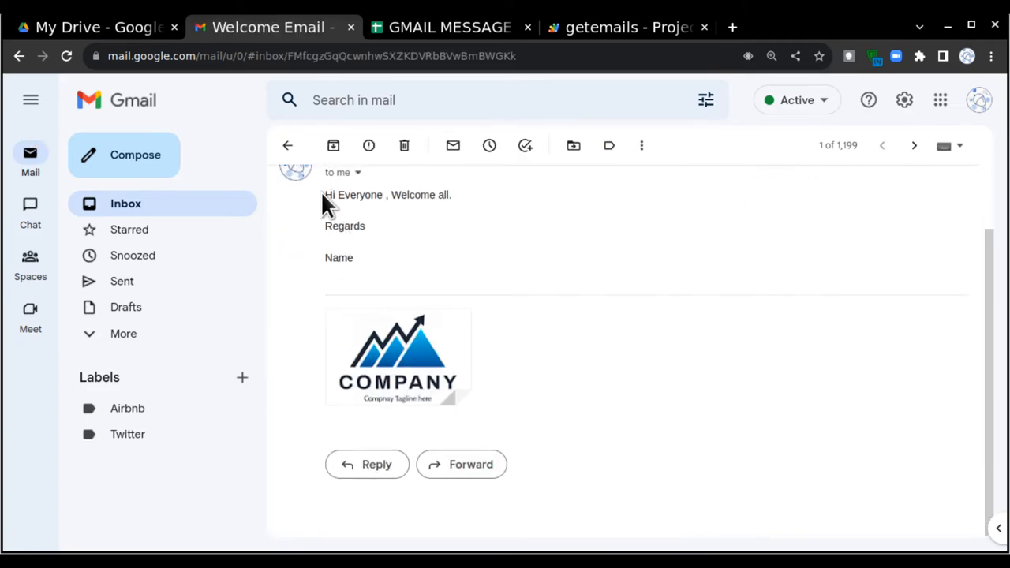
{"action": "double_click", "coordinate": [338, 257]}
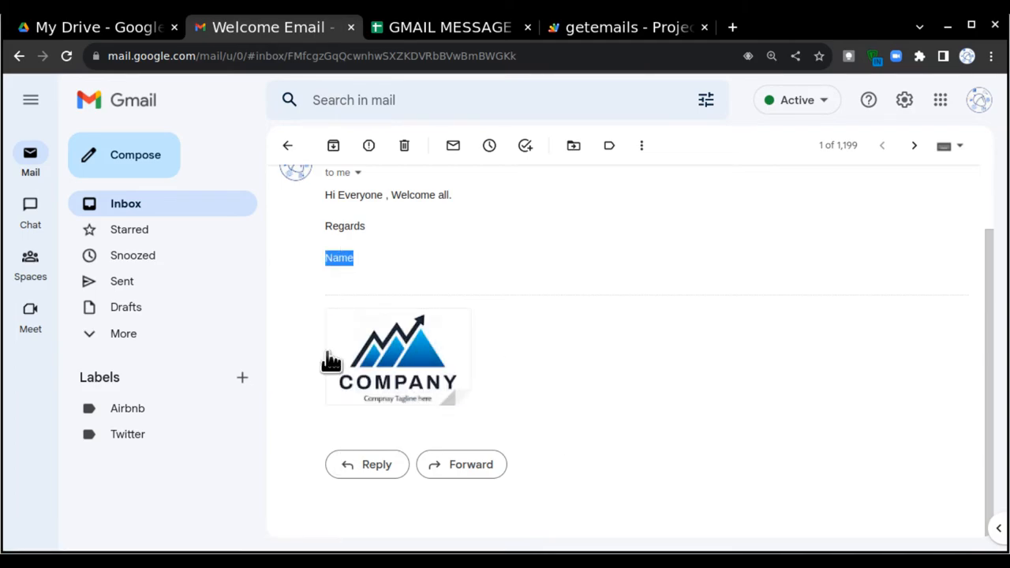
{"action": "mouse_move", "coordinate": [603, 377]}
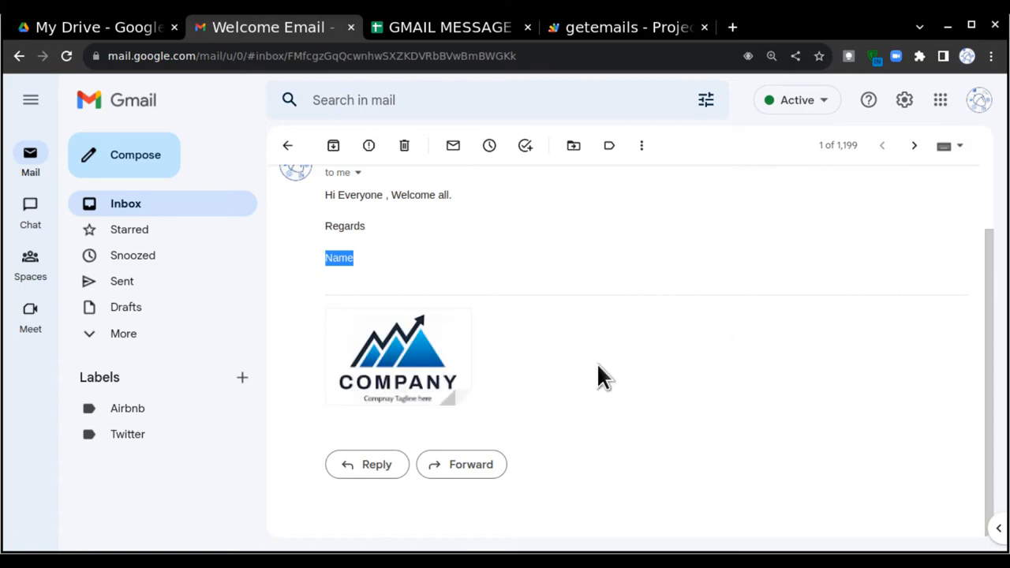
{"action": "scroll", "scroll_direction": "up", "scroll_amount": 3}
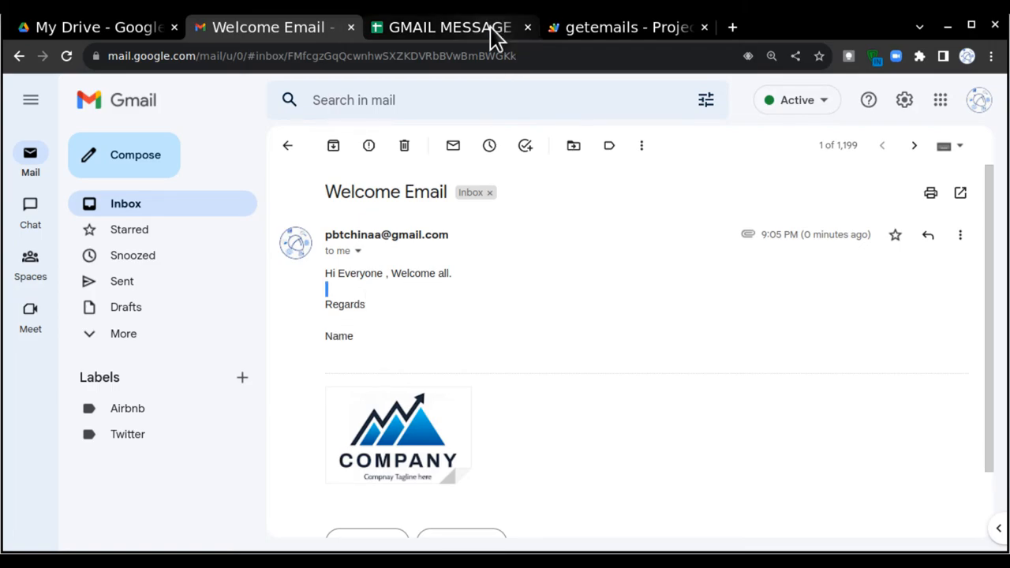
{"action": "left_click", "coordinate": [628, 27]}
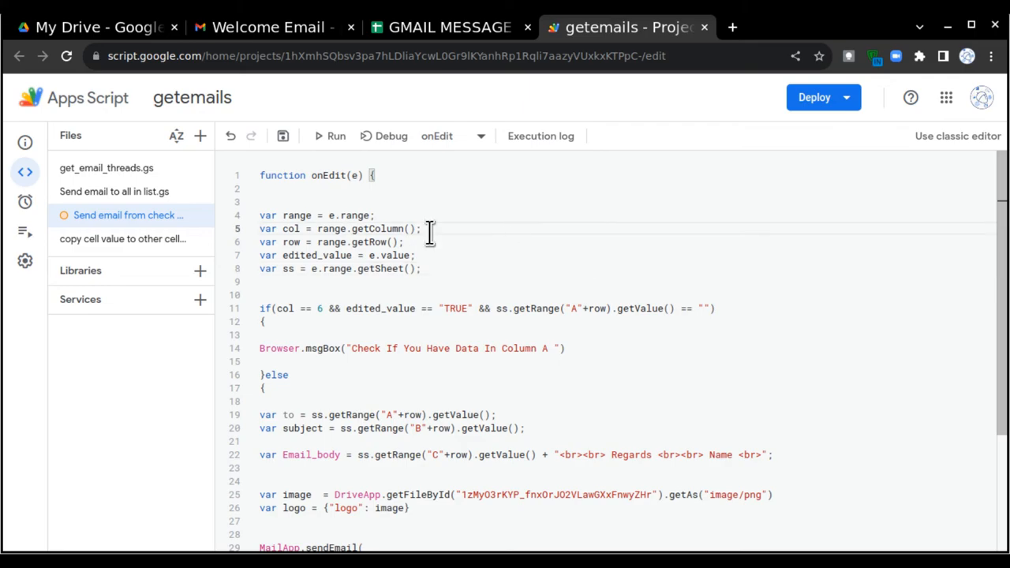
Step: Highlight the var image and var logo lines in the onEdit script
{"action": "scroll", "scroll_direction": "down", "scroll_amount": 3}
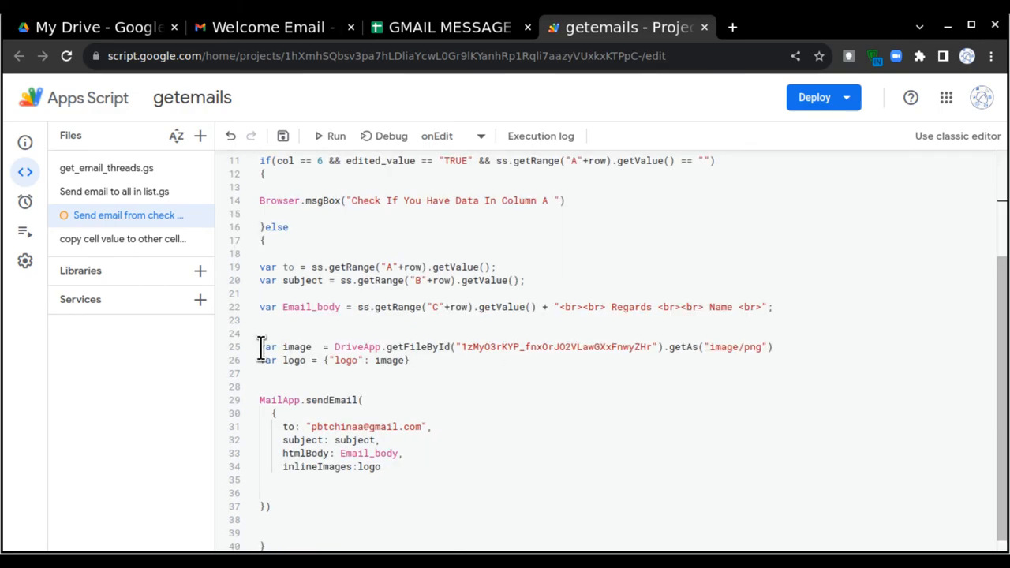
{"action": "left_click_drag", "start_coordinate": [258, 348], "coordinate": [410, 360]}
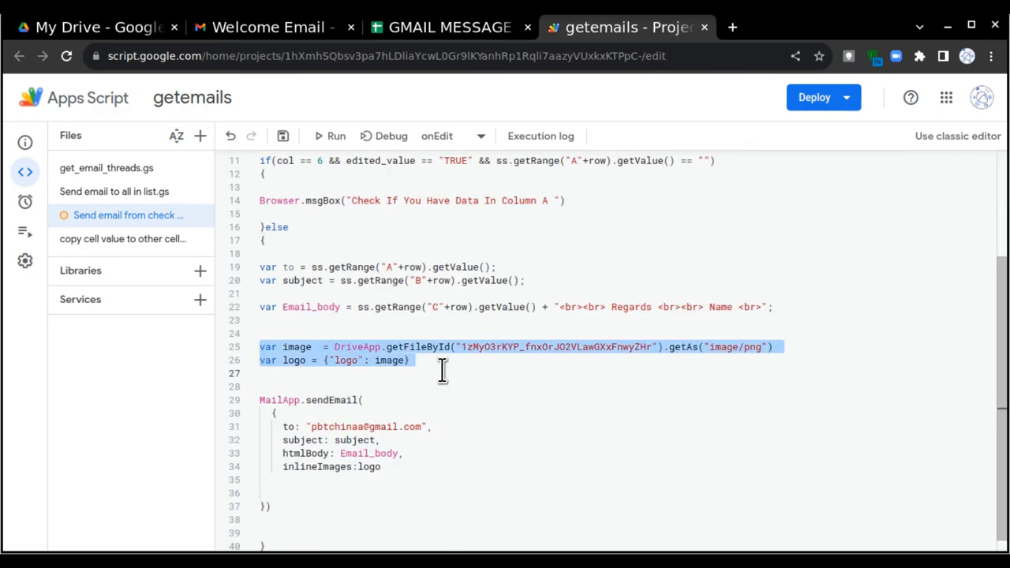